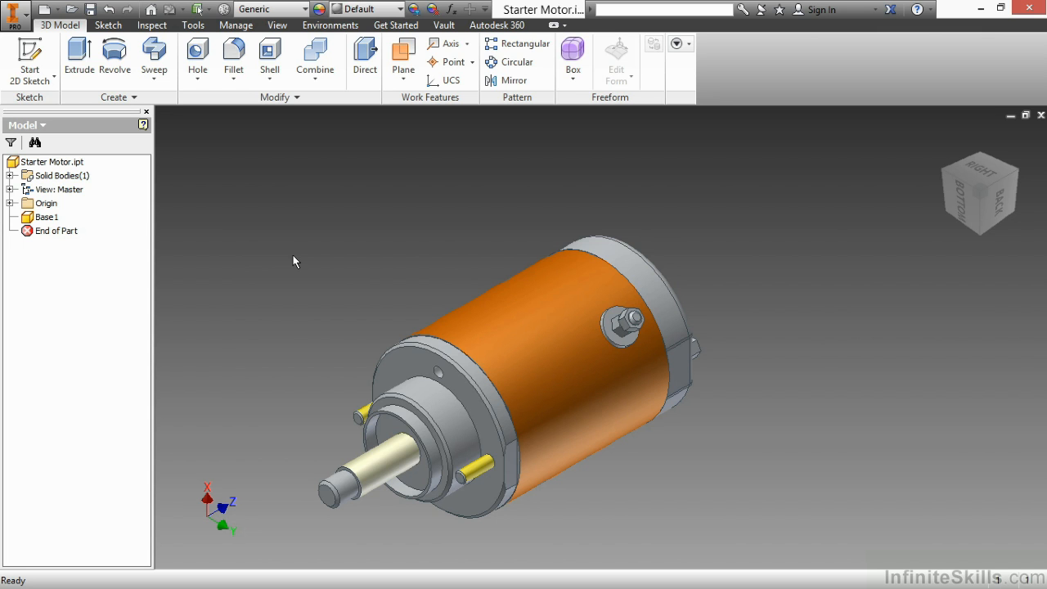
mouse_move(340, 175)
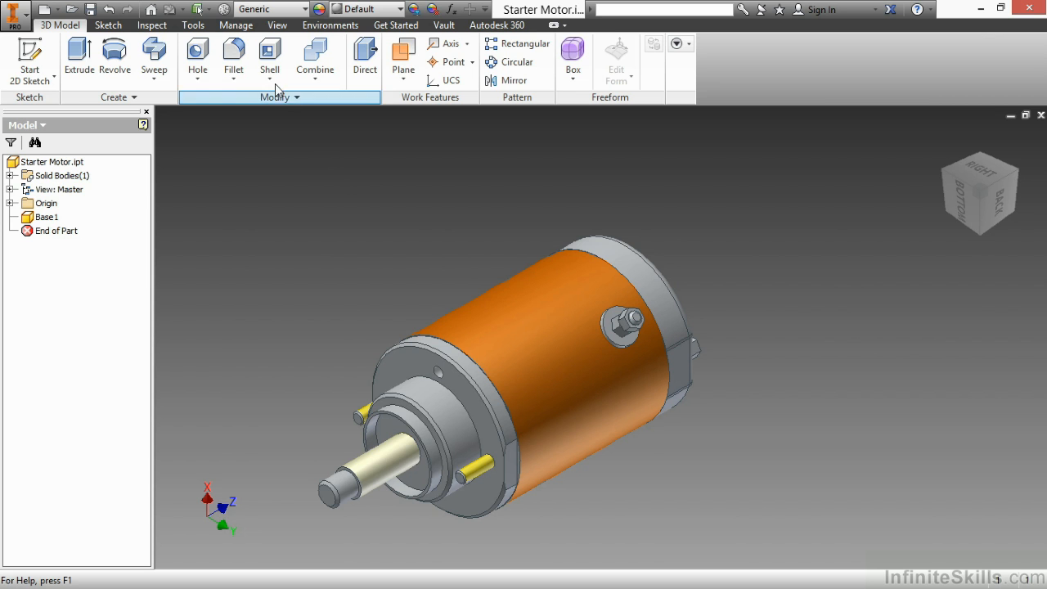
Step: Switch through the Tools and Manage ribbons to reach the Content Center commands
click(193, 24)
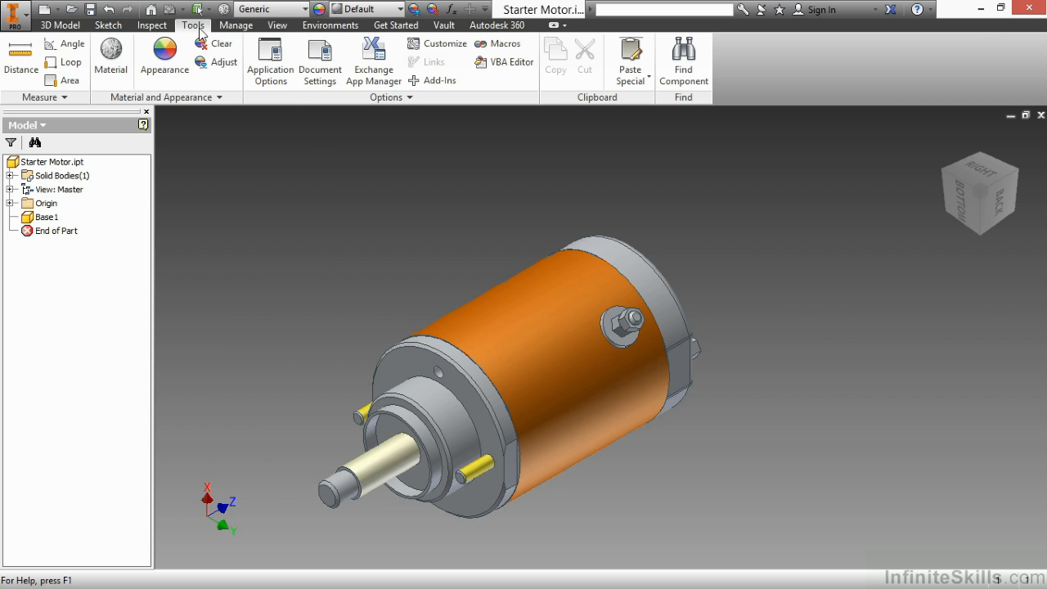
mouse_move(236, 31)
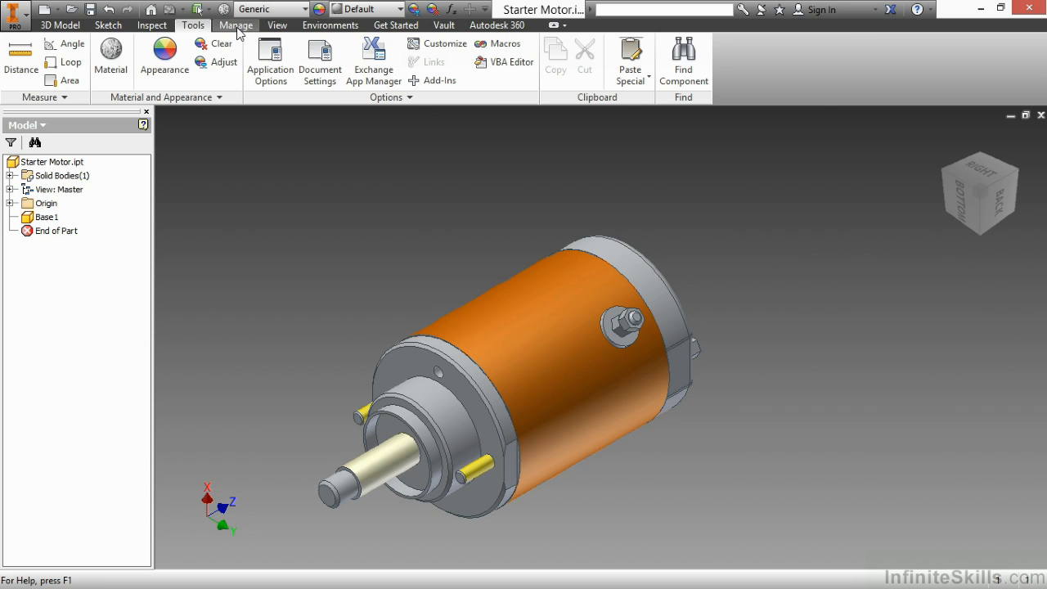
click(236, 25)
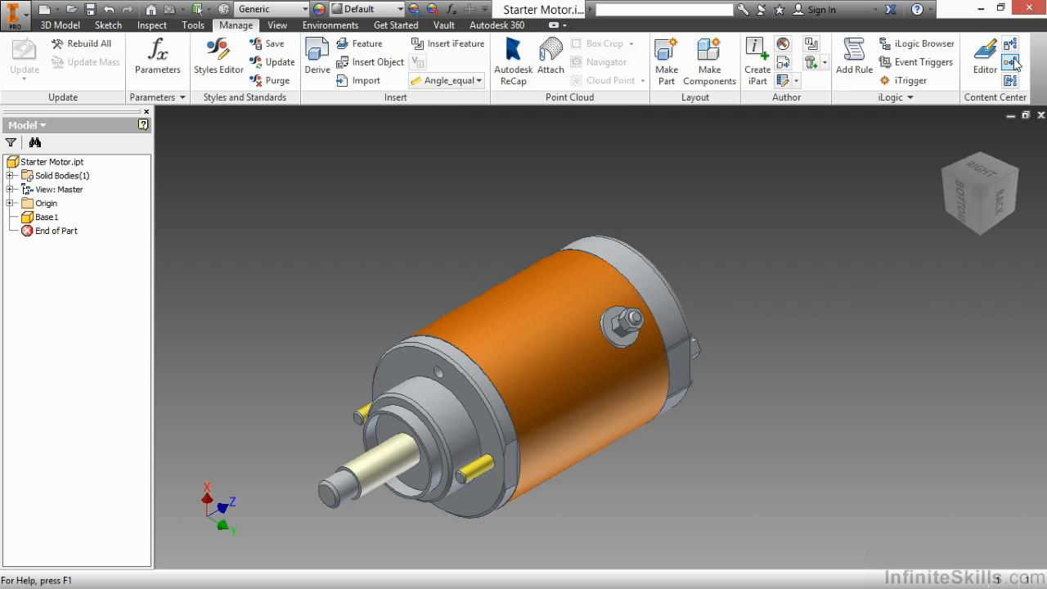
mouse_move(985, 57)
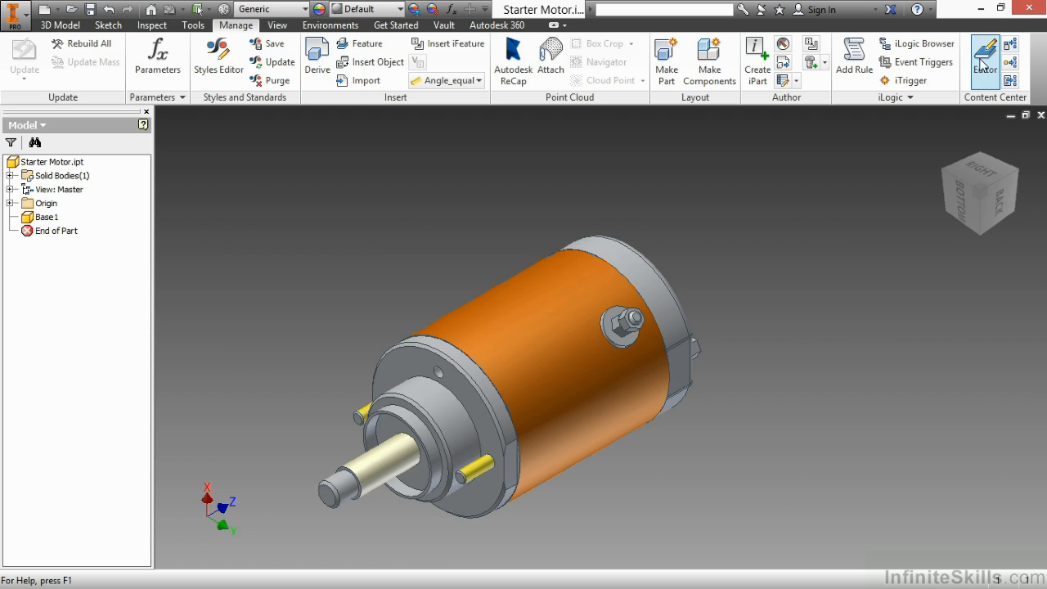
mouse_move(985, 81)
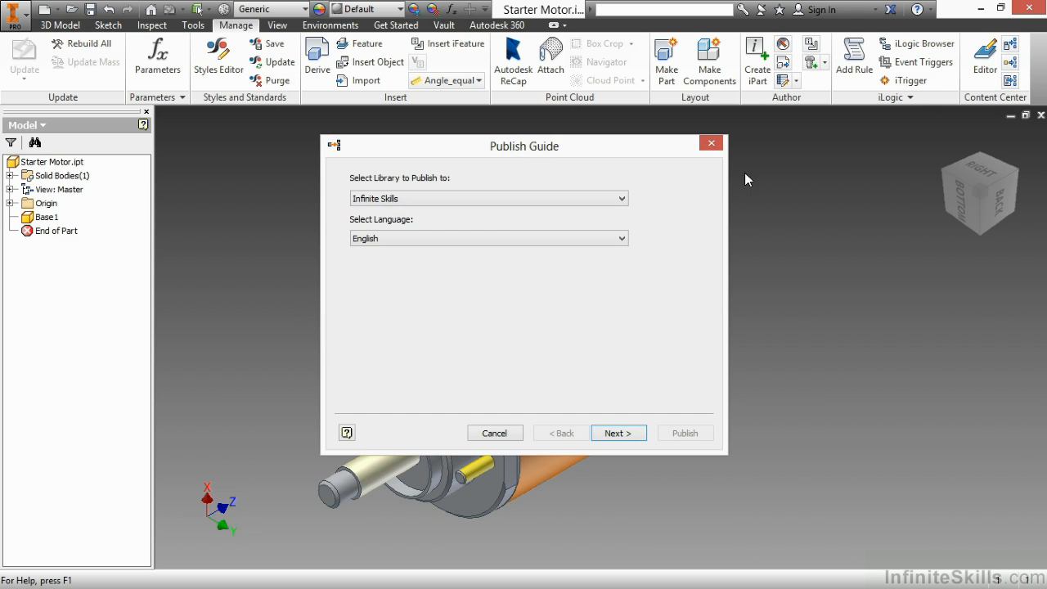
mouse_move(485, 268)
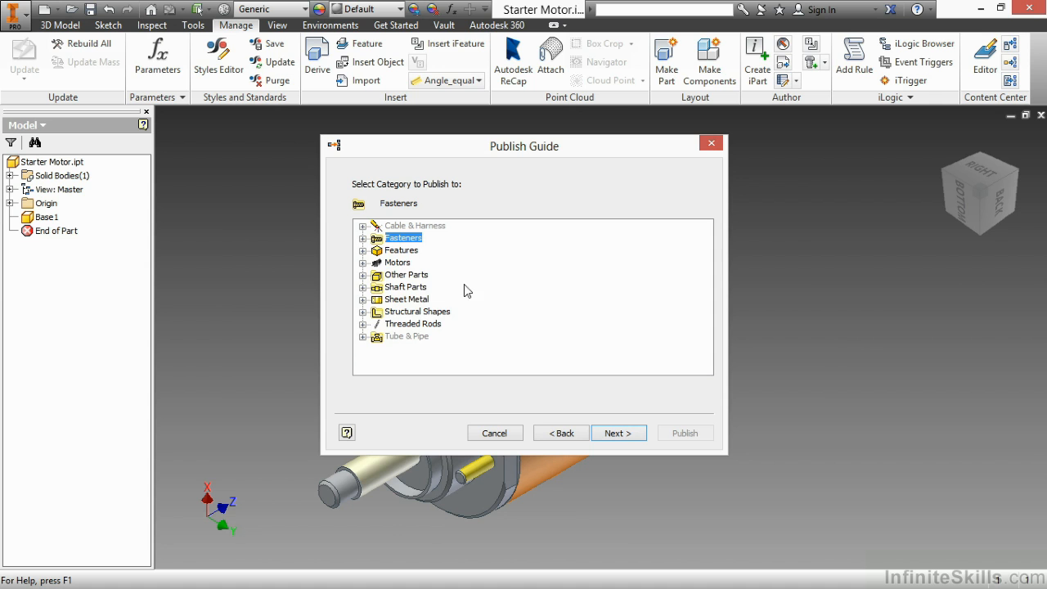
Step: Choose Motors > Starter Motors as the publish category and continue past column mapping
click(364, 261)
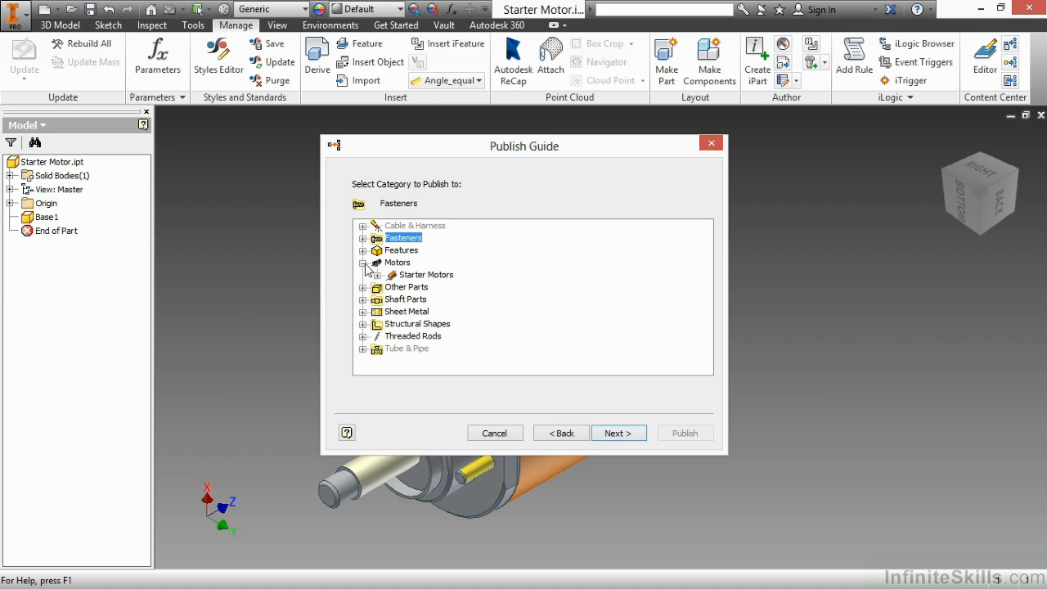
click(425, 274)
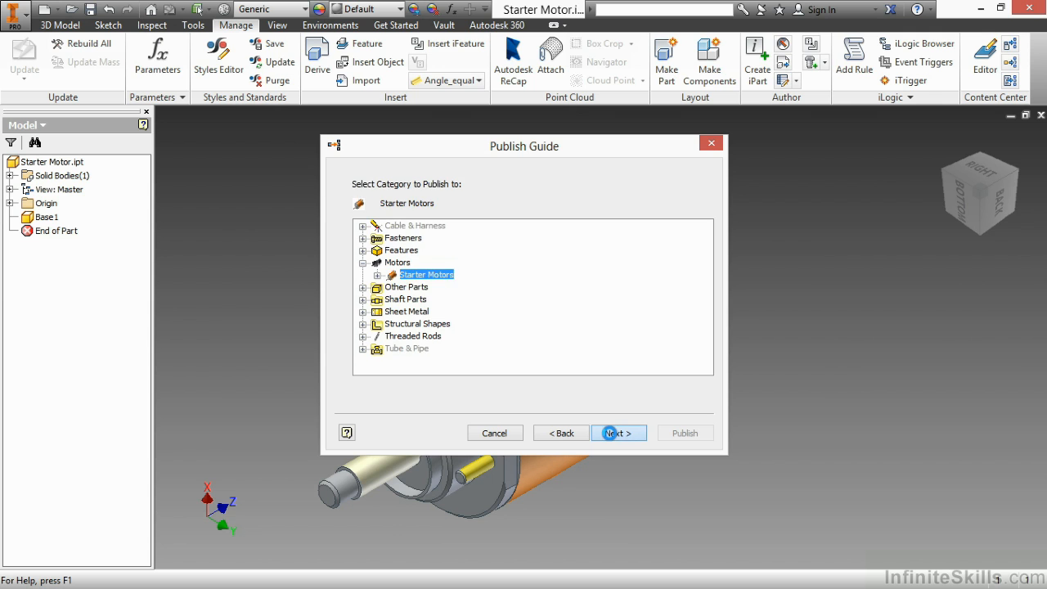
click(618, 432)
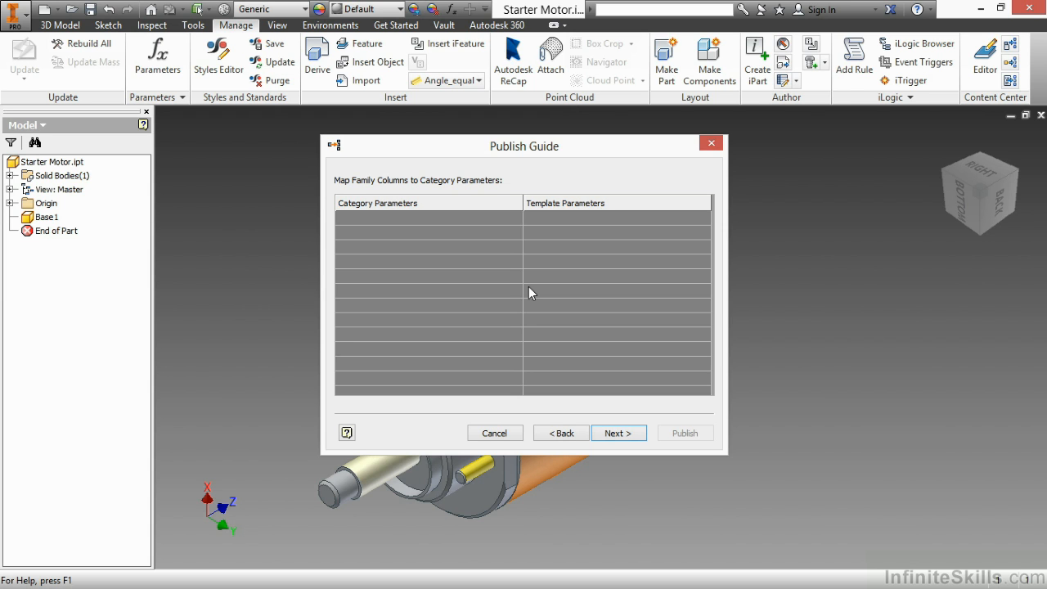
mouse_move(551, 352)
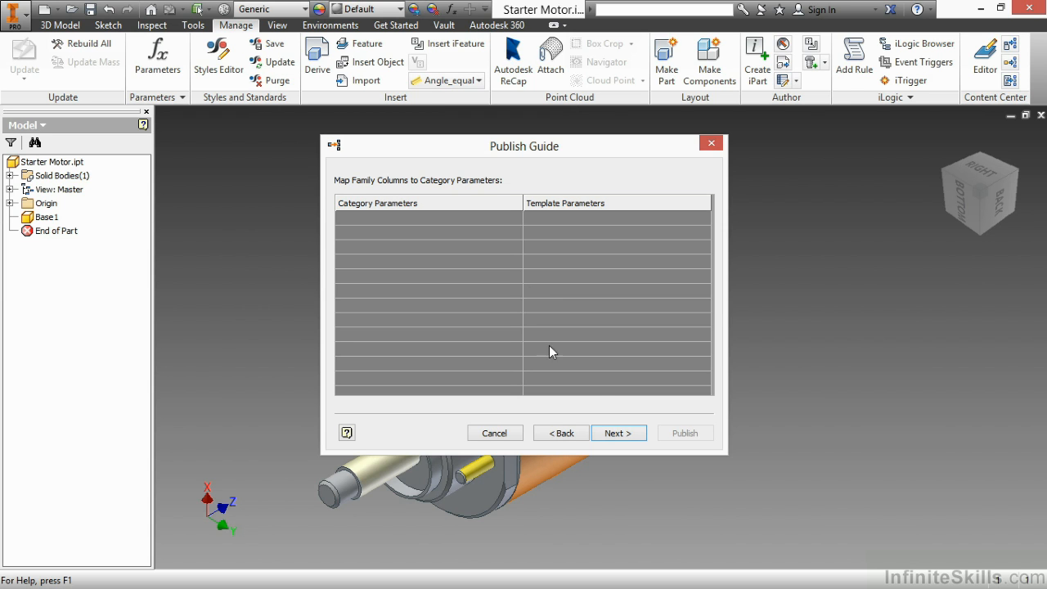
click(618, 432)
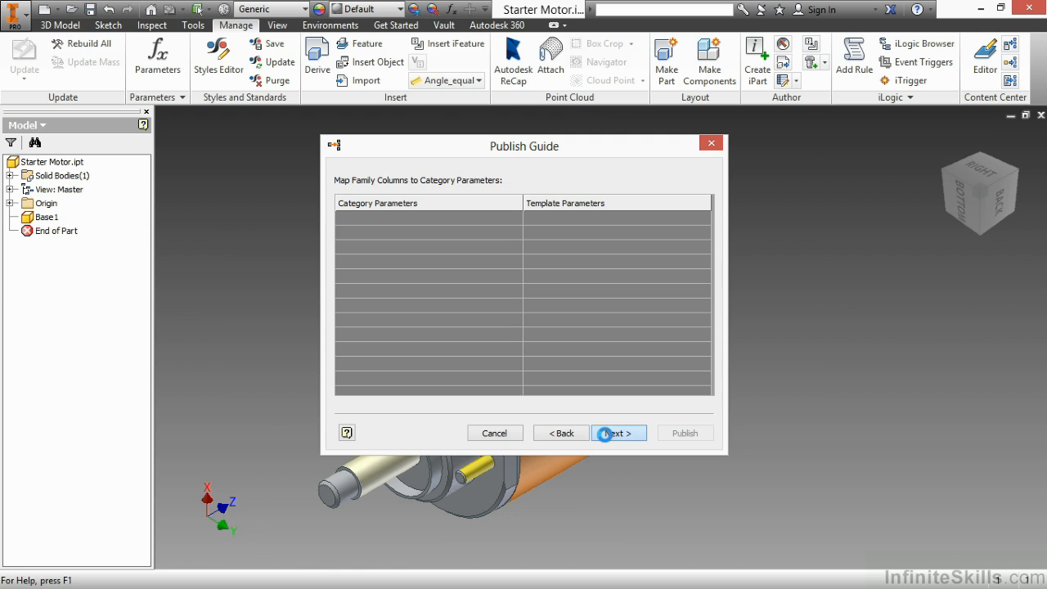
Step: Add Part Number as the family key column and continue to family properties
click(619, 432)
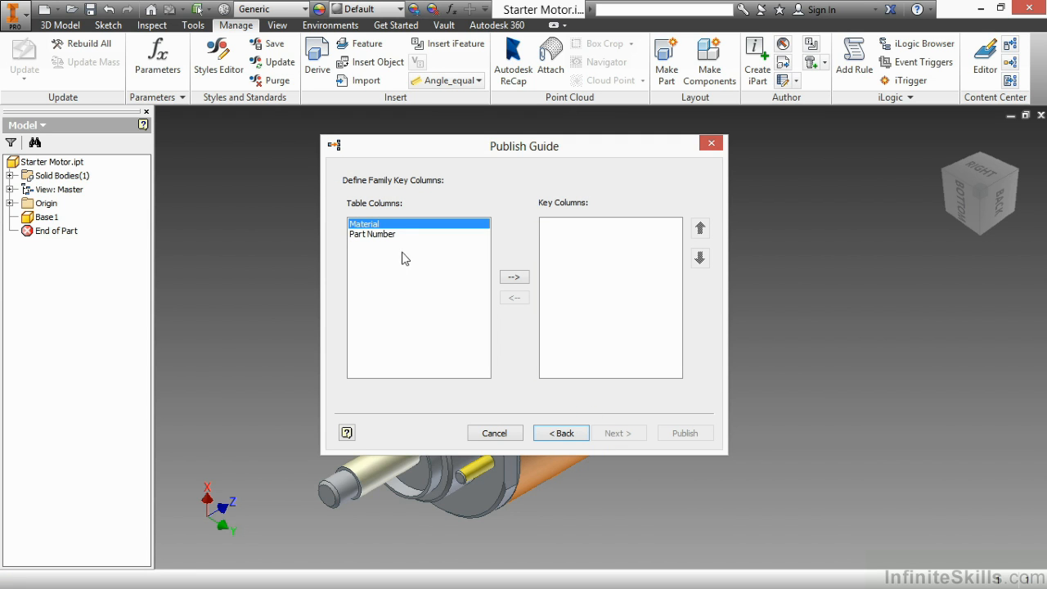
mouse_move(419, 275)
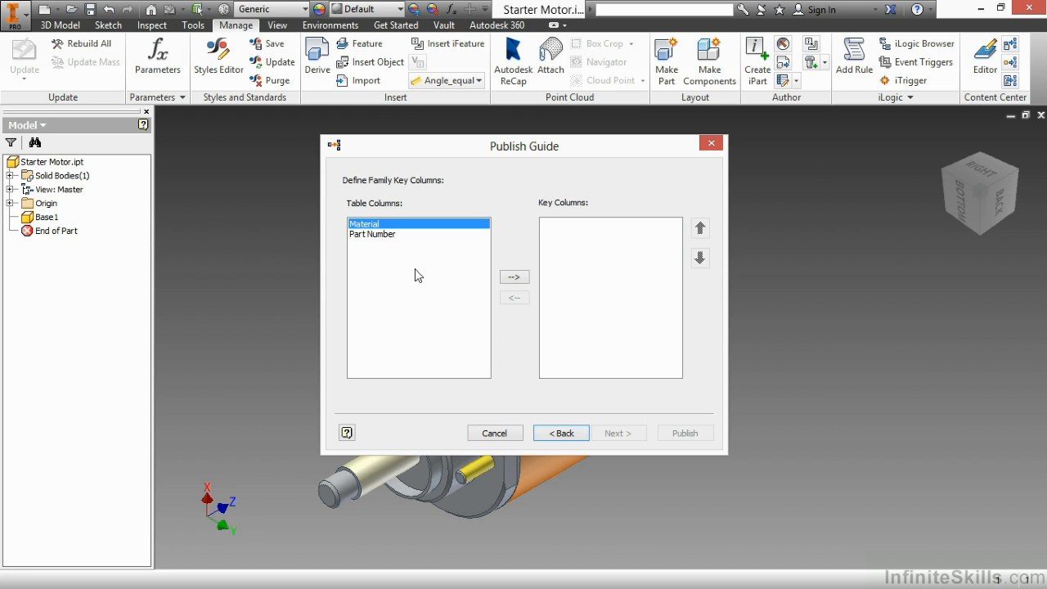
mouse_move(364, 244)
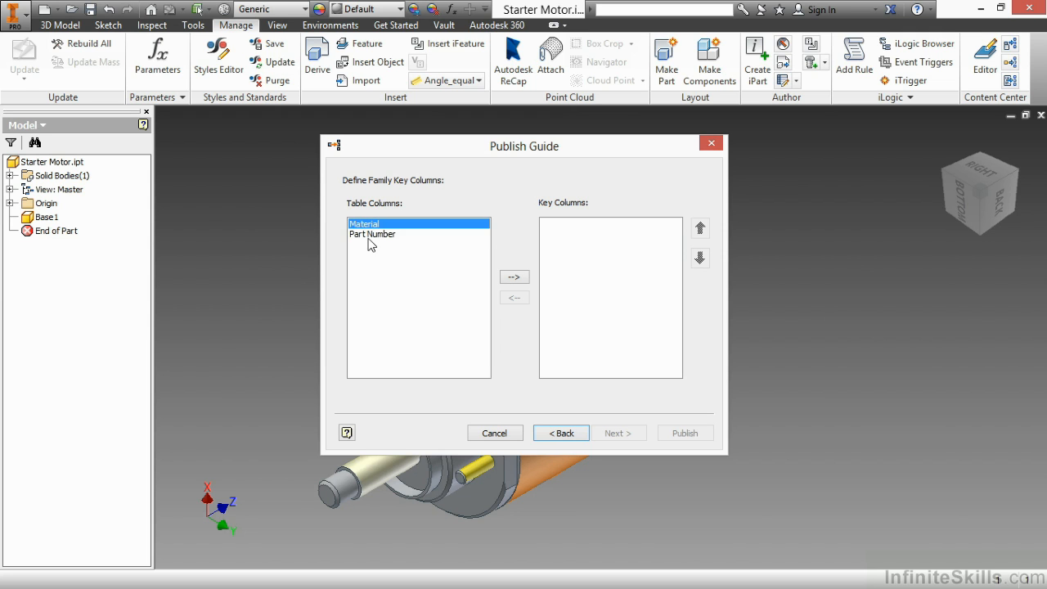
click(373, 234)
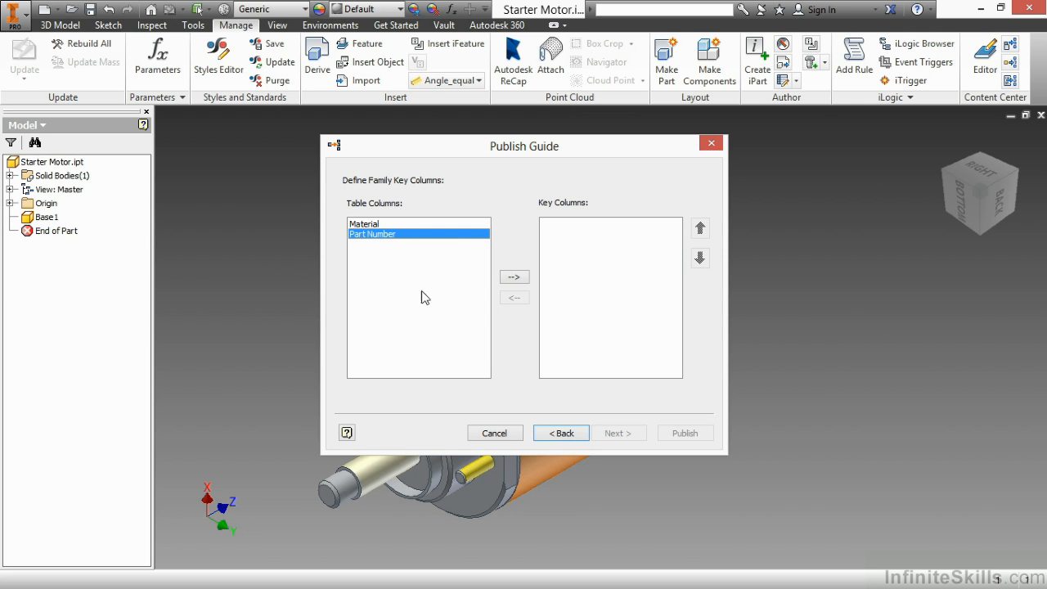
click(514, 277)
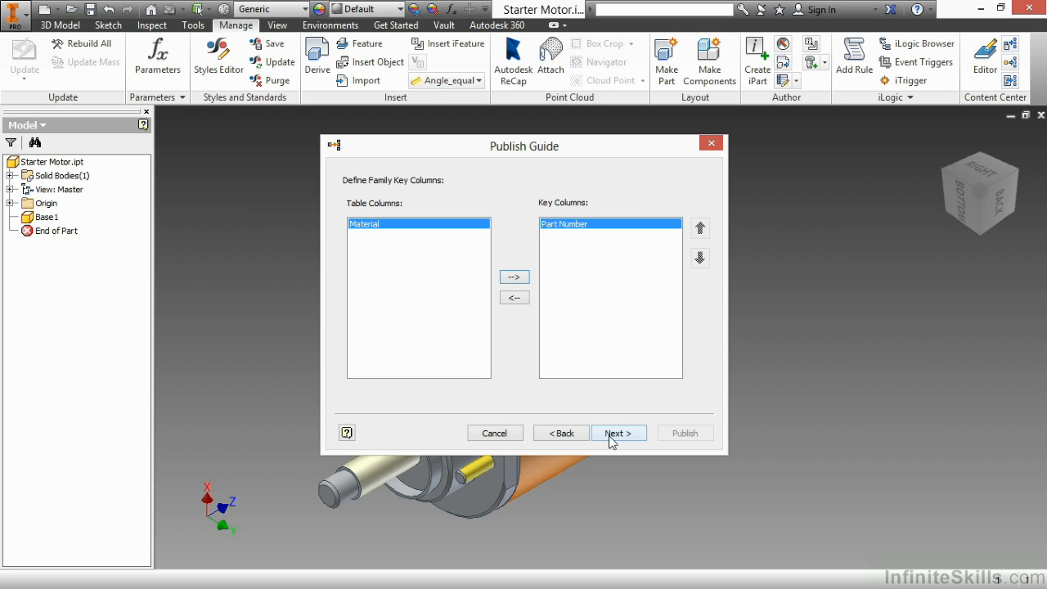
click(619, 432)
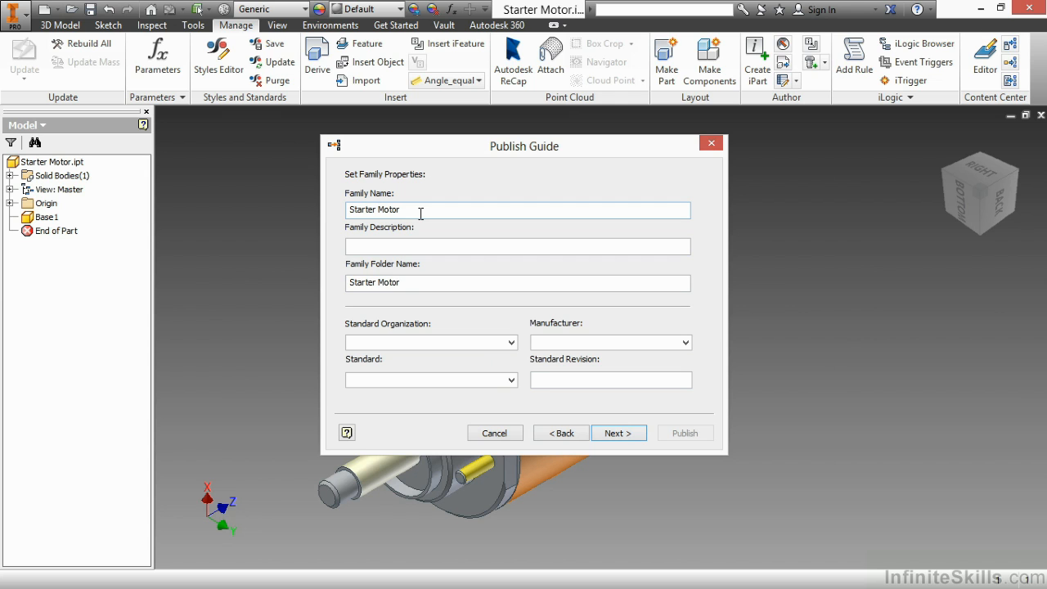
Step: Enter description Generic Starter Motor and rename the family to Starter Motors
click(517, 246)
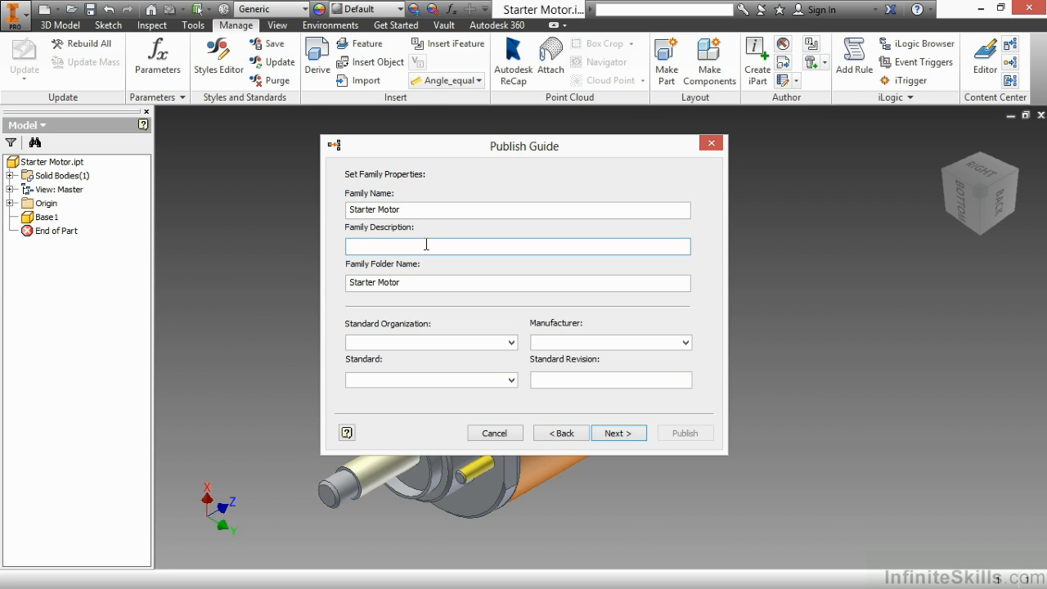
text(Generic Starter Motor)
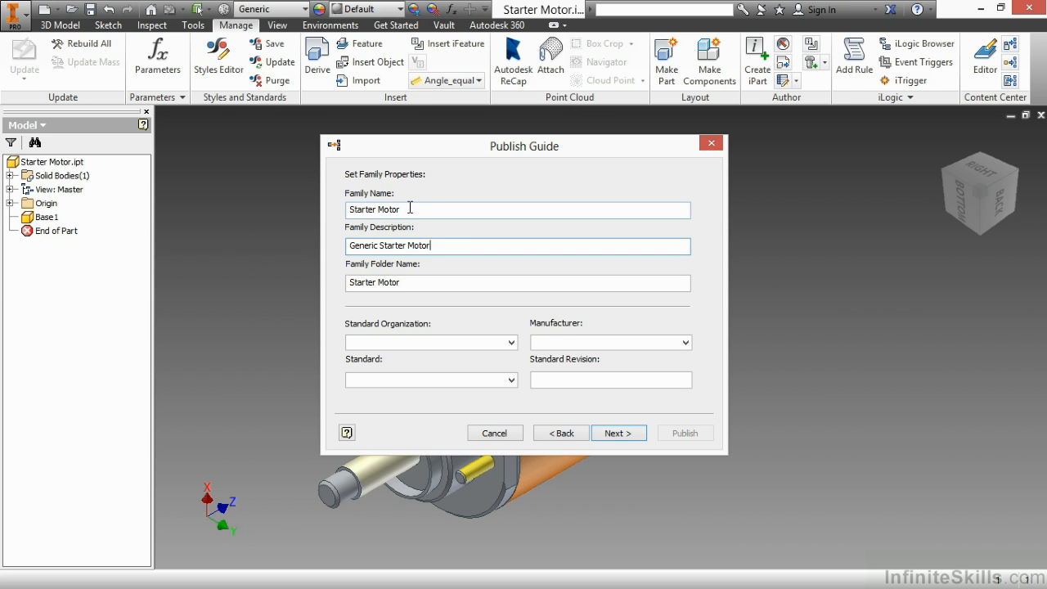
text(s)
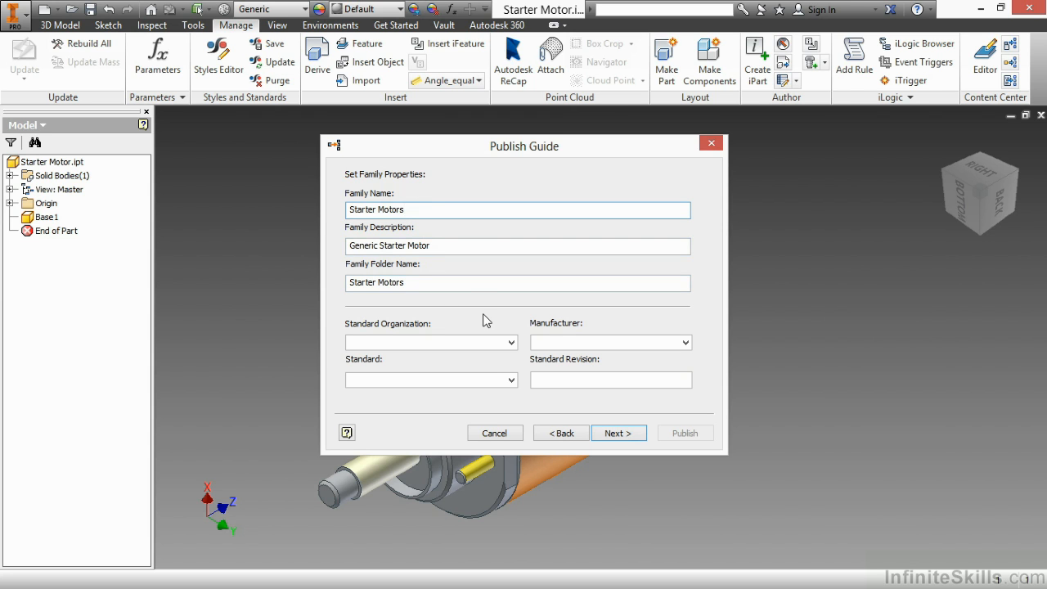
click(517, 210)
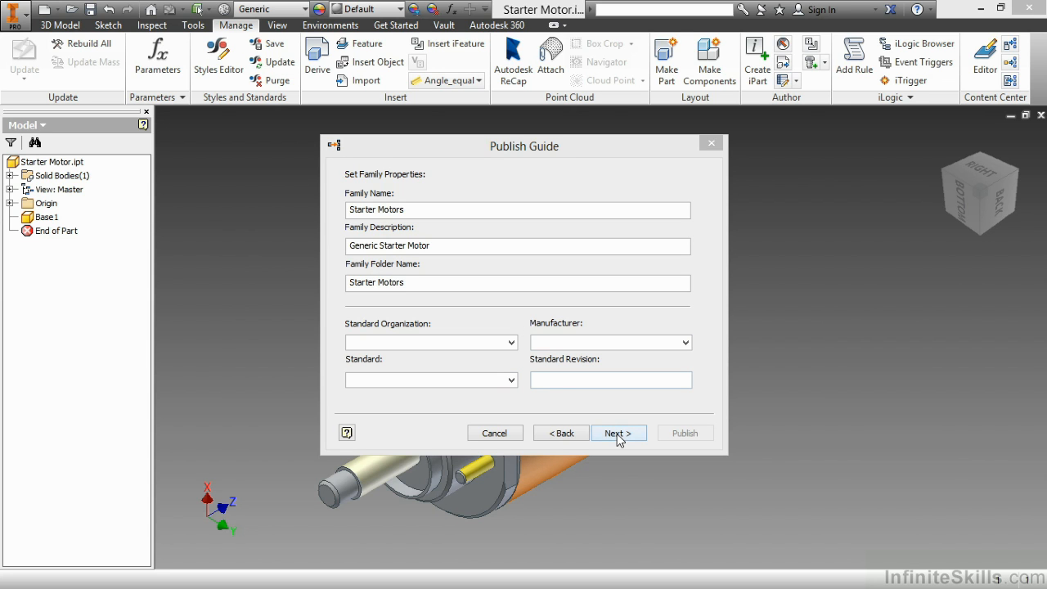
Step: Set C:\Working Files\Chapter 2\Motors.bmp as the family thumbnail and publish the family
click(619, 432)
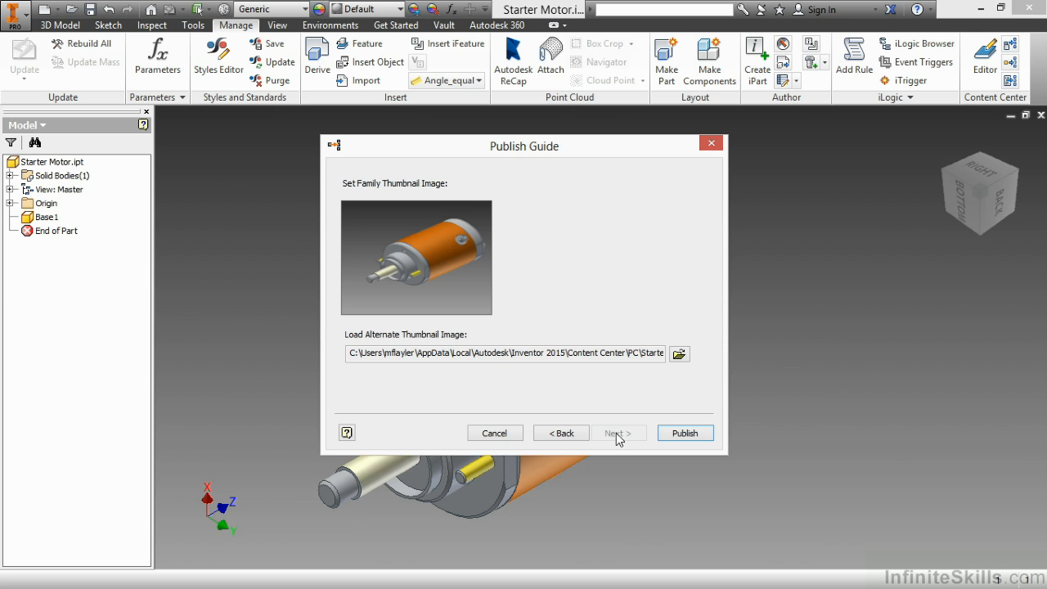
click(679, 353)
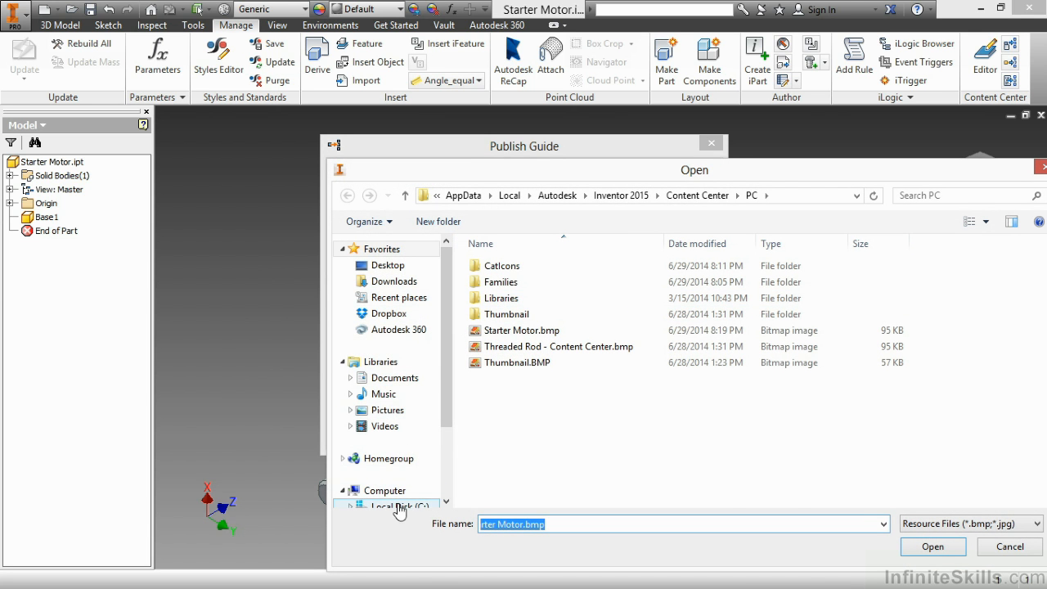
click(395, 508)
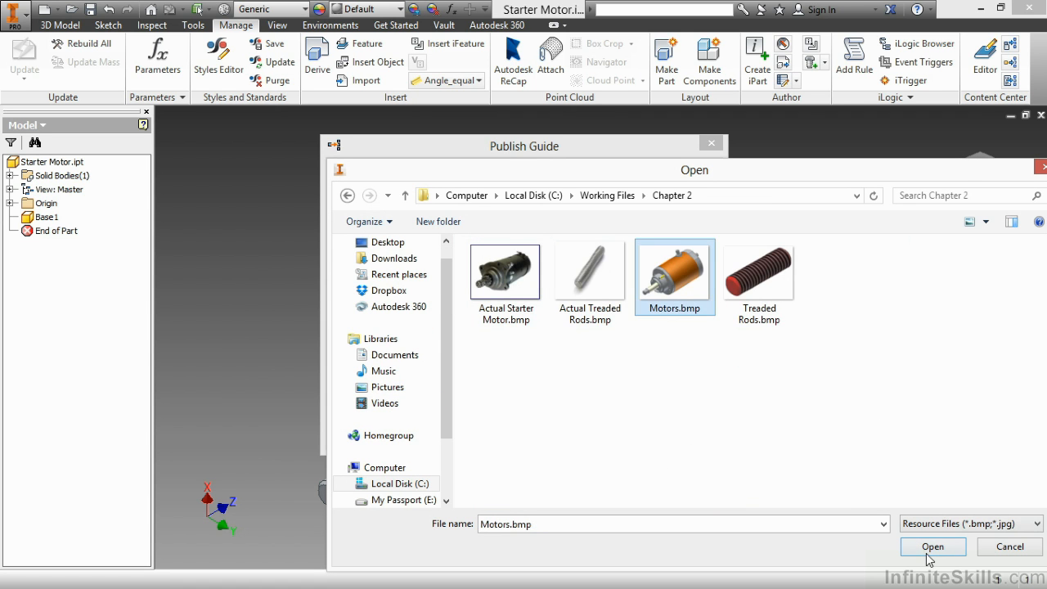
click(933, 547)
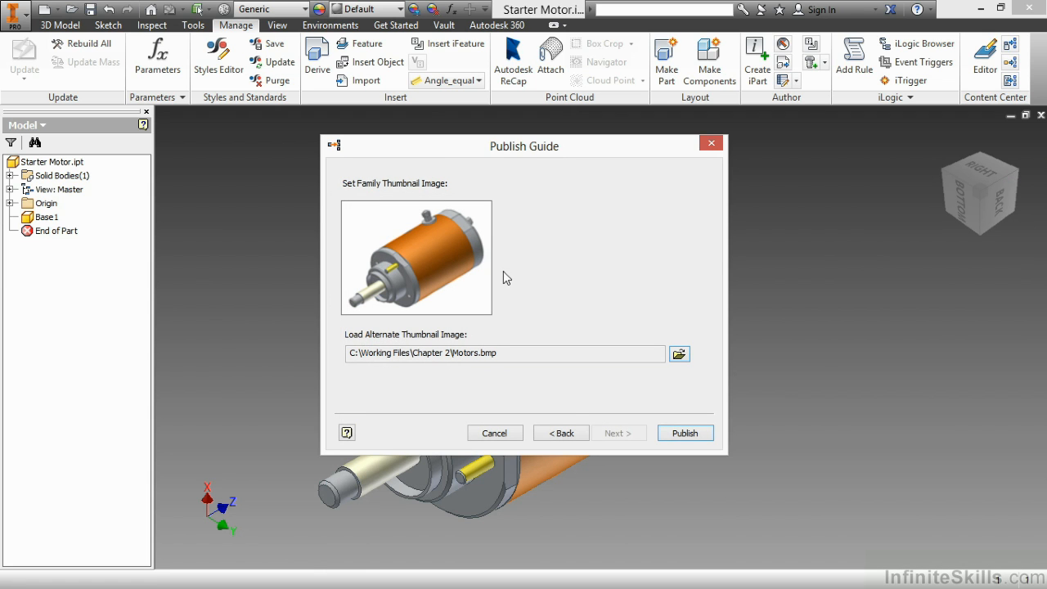
mouse_move(497, 281)
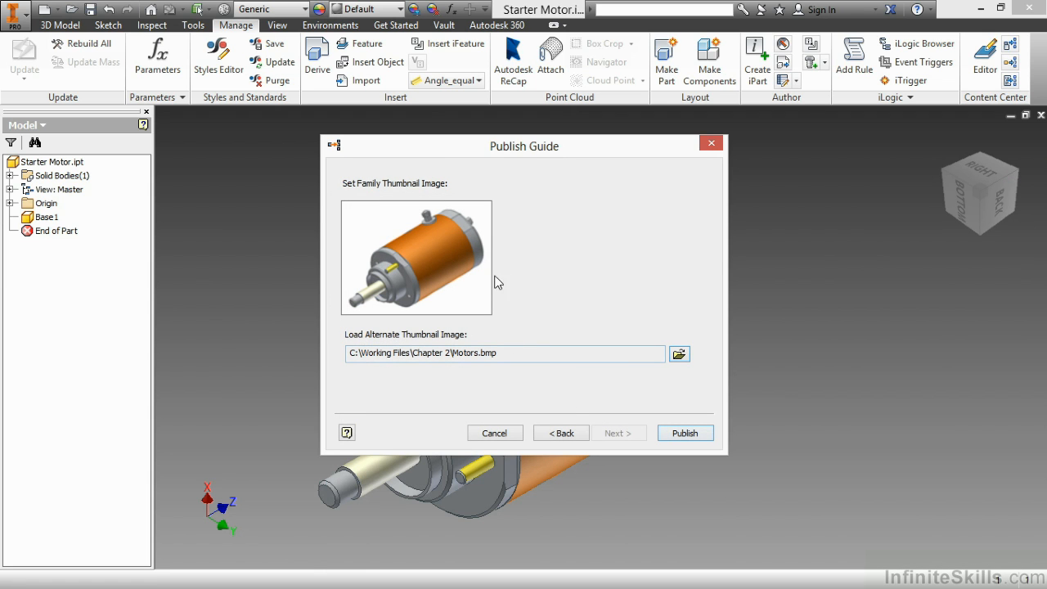
mouse_move(567, 286)
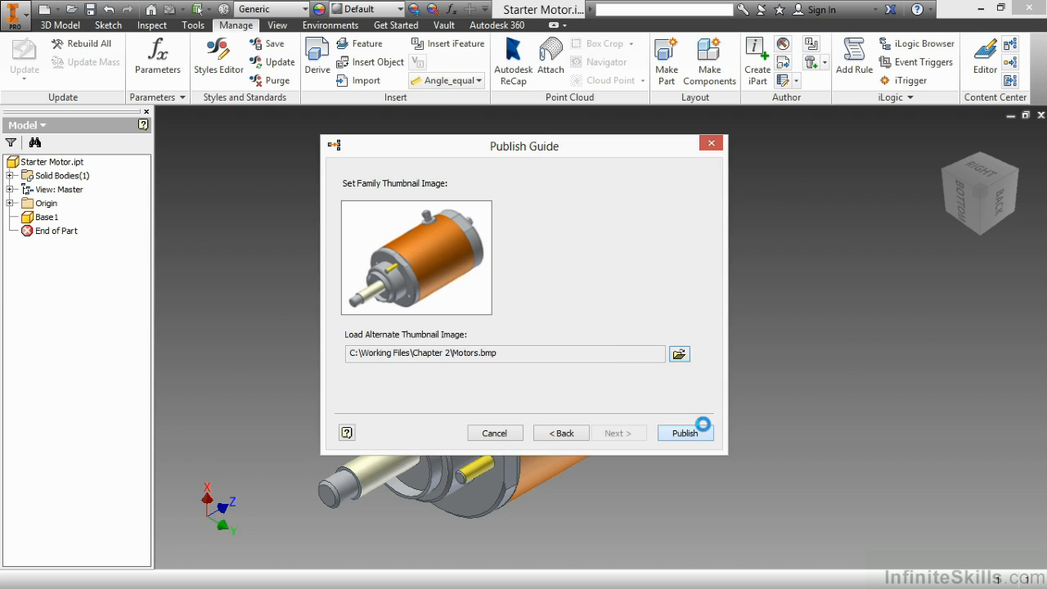
click(684, 432)
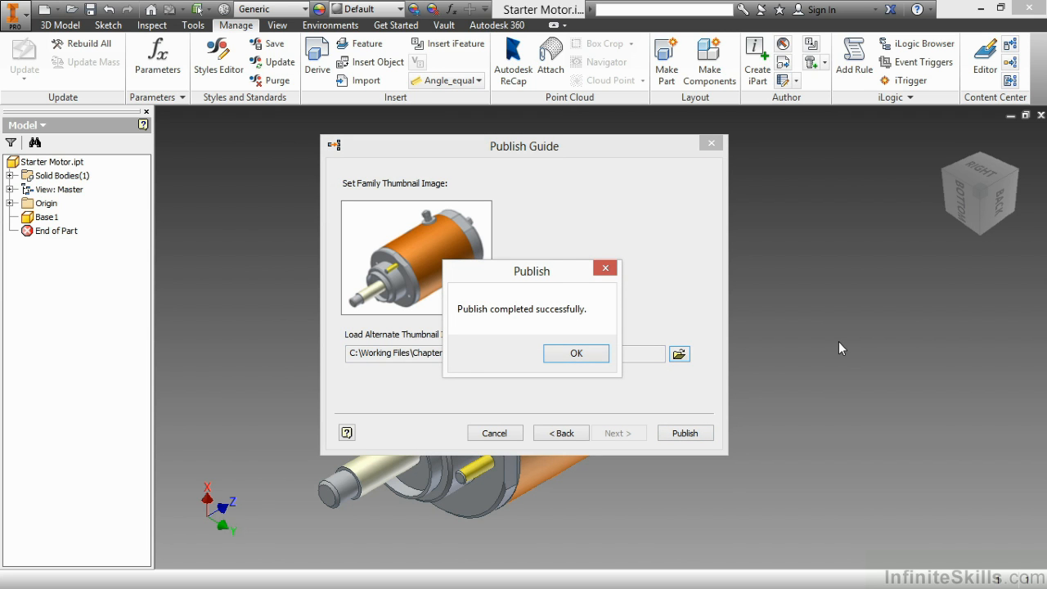
Step: Dismiss the Publish completed confirmation
click(576, 354)
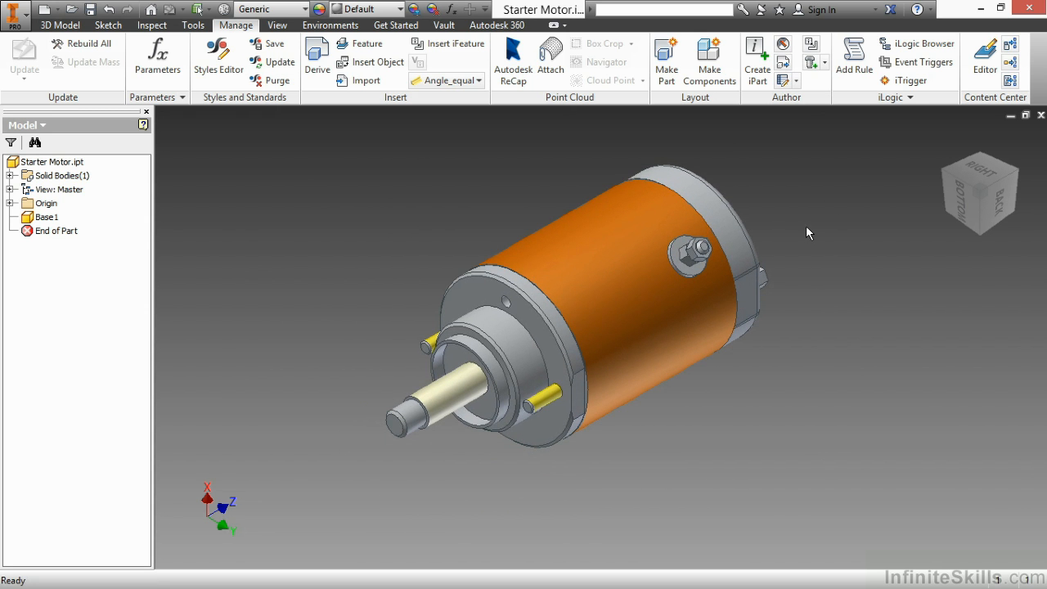
mouse_move(919, 162)
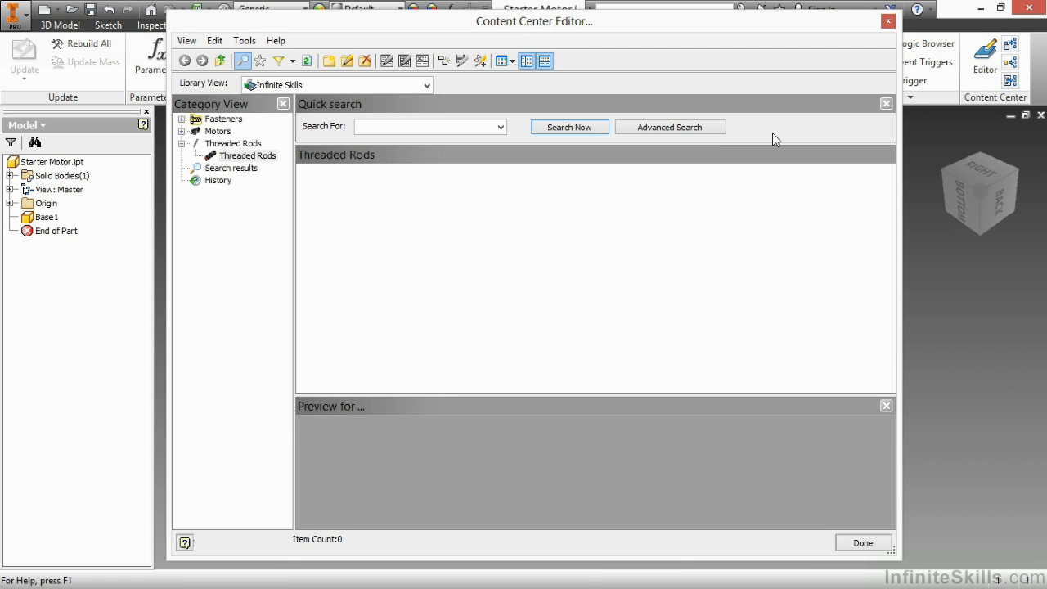
Step: Browse Motors > Starter Motors, preview the 1234-ACME member and bring up the family menu
click(186, 131)
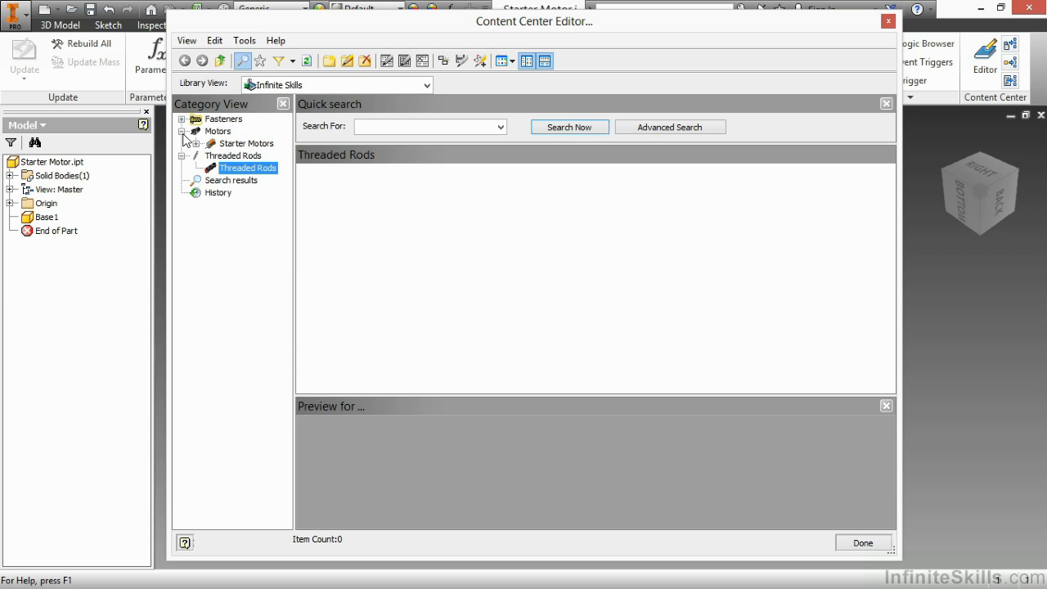
click(246, 144)
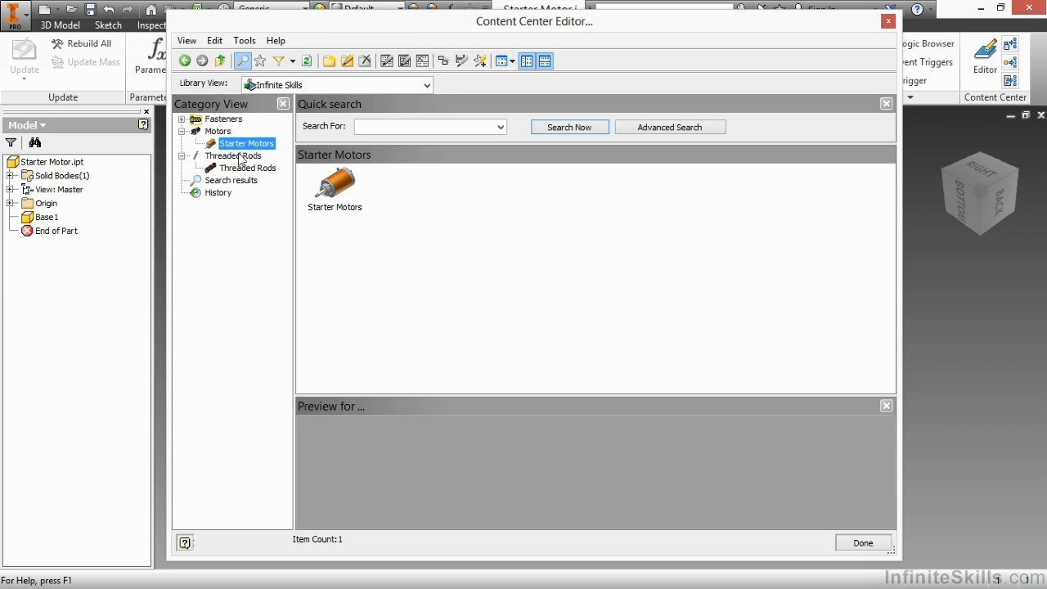
mouse_move(343, 193)
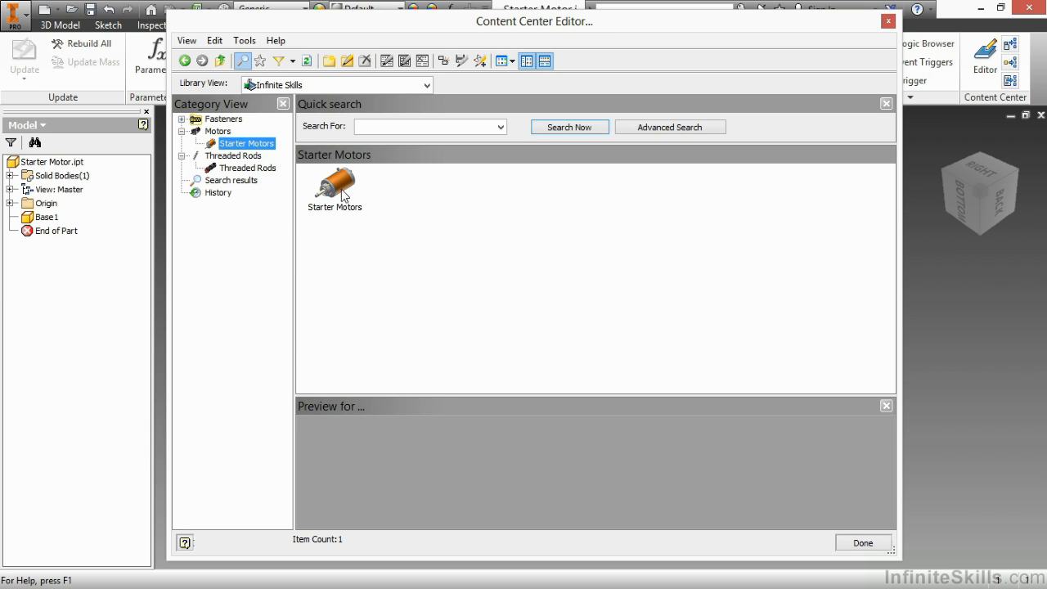
click(334, 184)
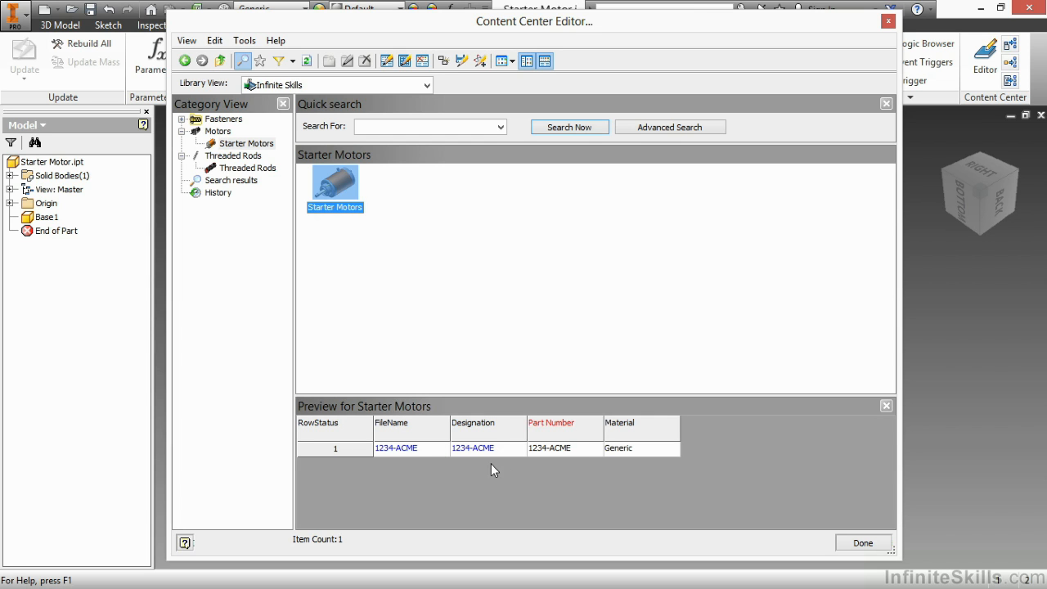
mouse_move(627, 471)
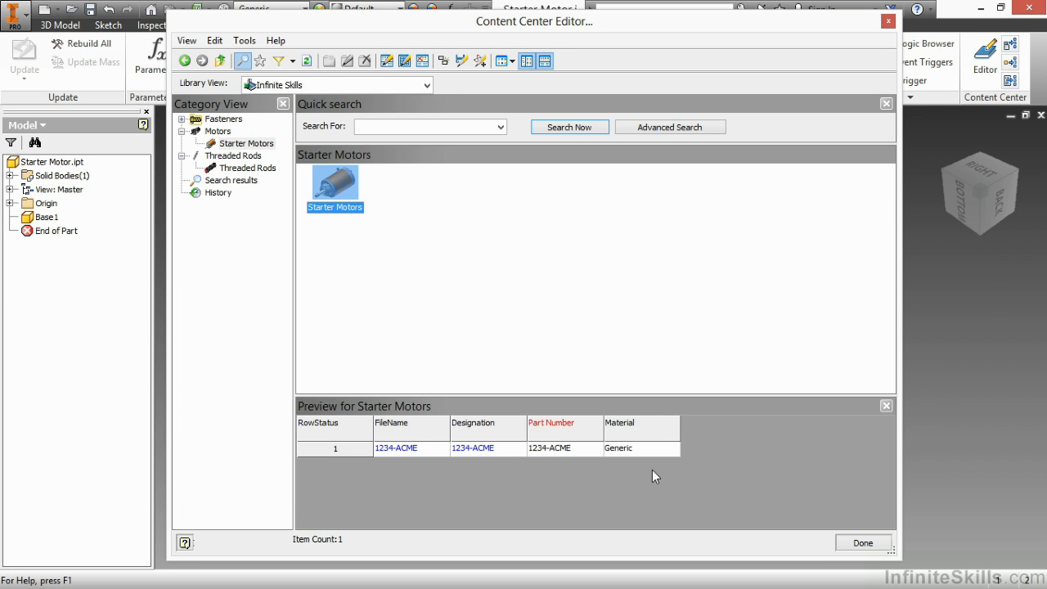
mouse_move(478, 465)
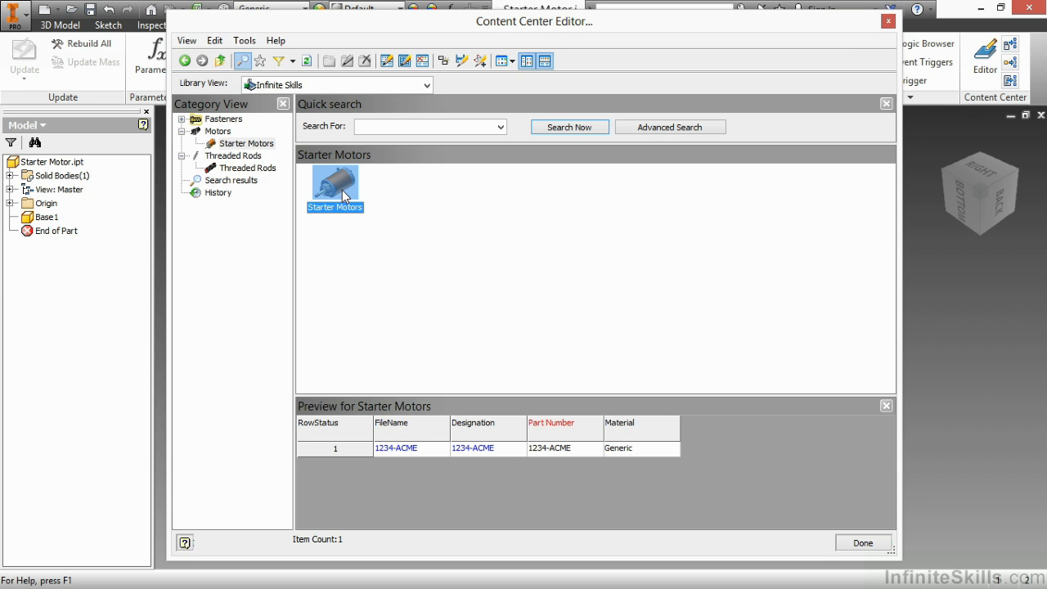
right_click(334, 182)
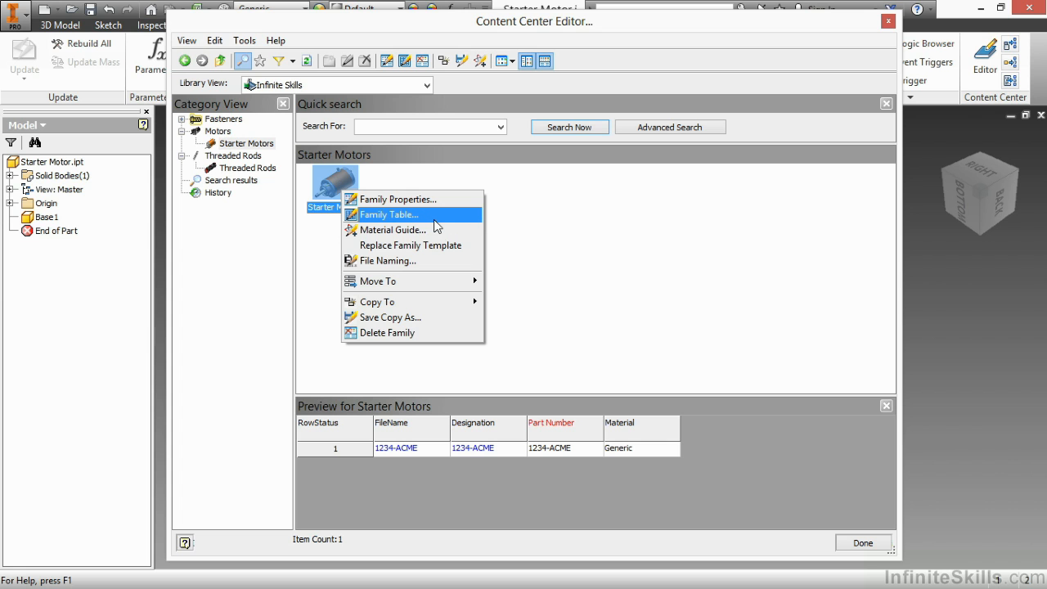
mouse_move(399, 200)
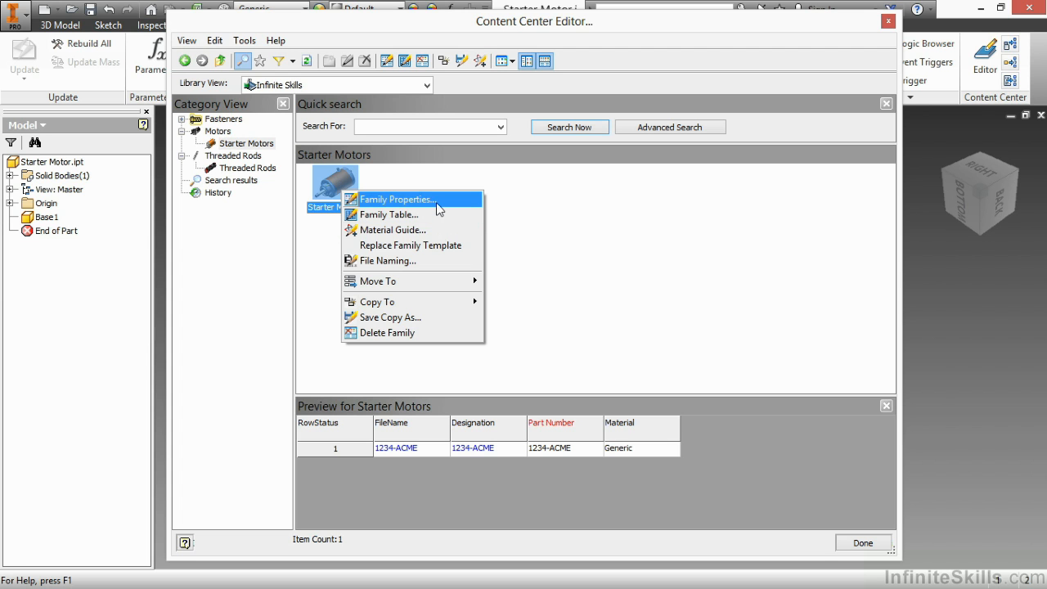
click(398, 200)
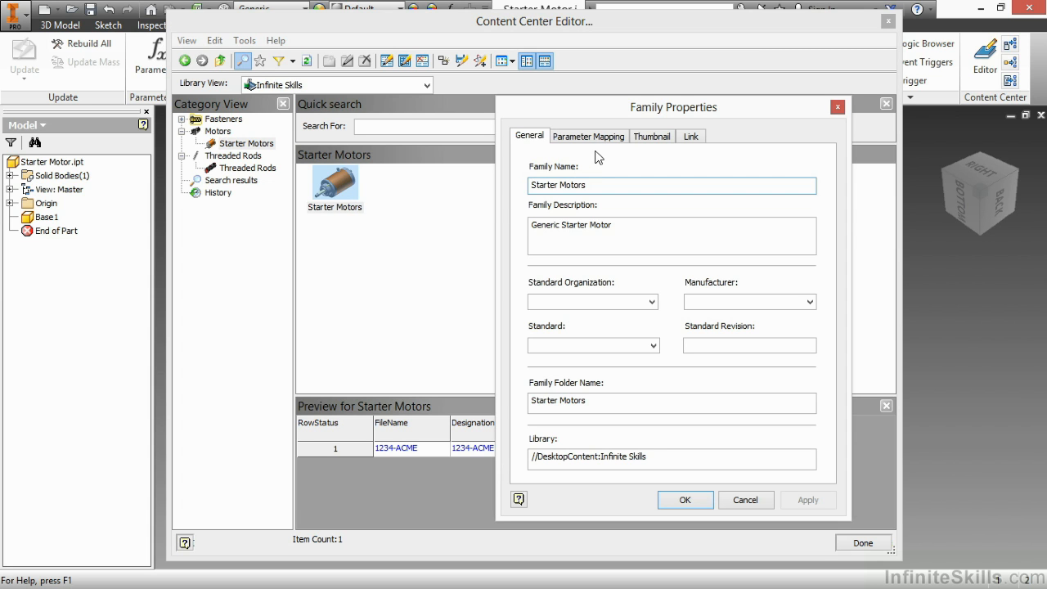
click(589, 136)
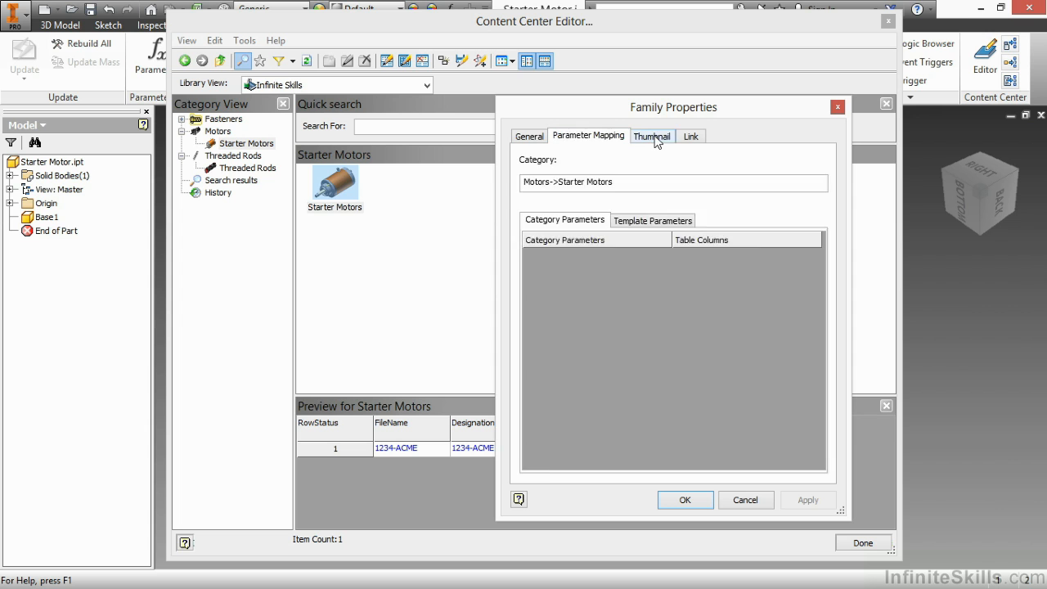
click(691, 135)
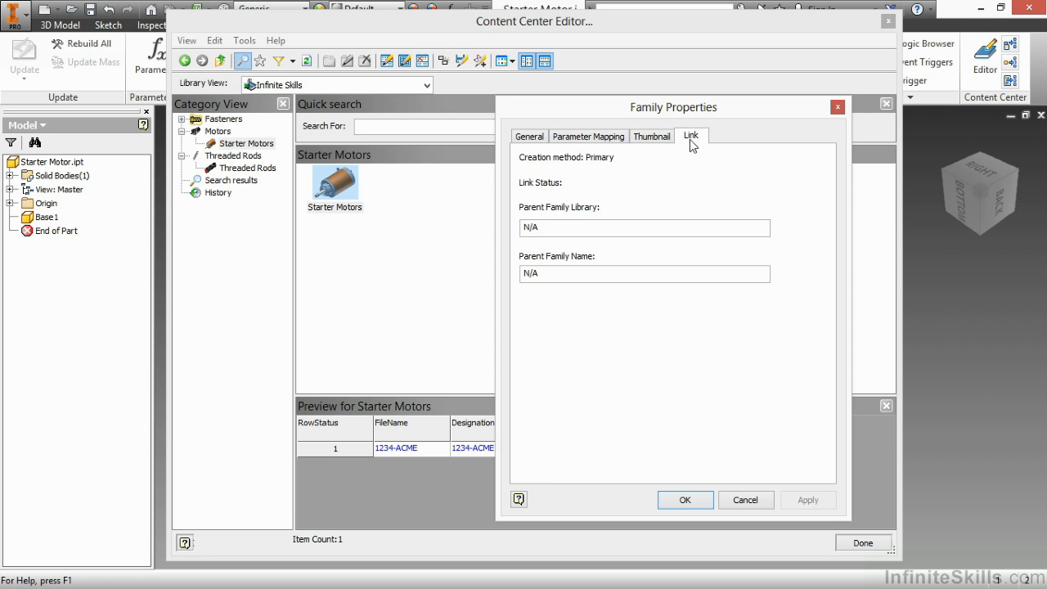
mouse_move(845, 123)
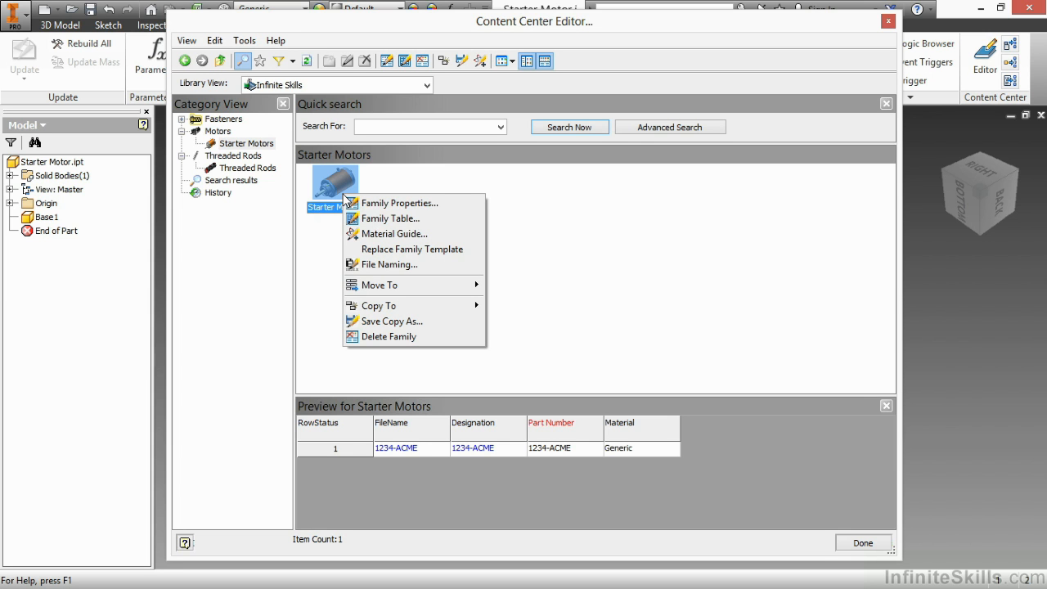
mouse_move(429, 266)
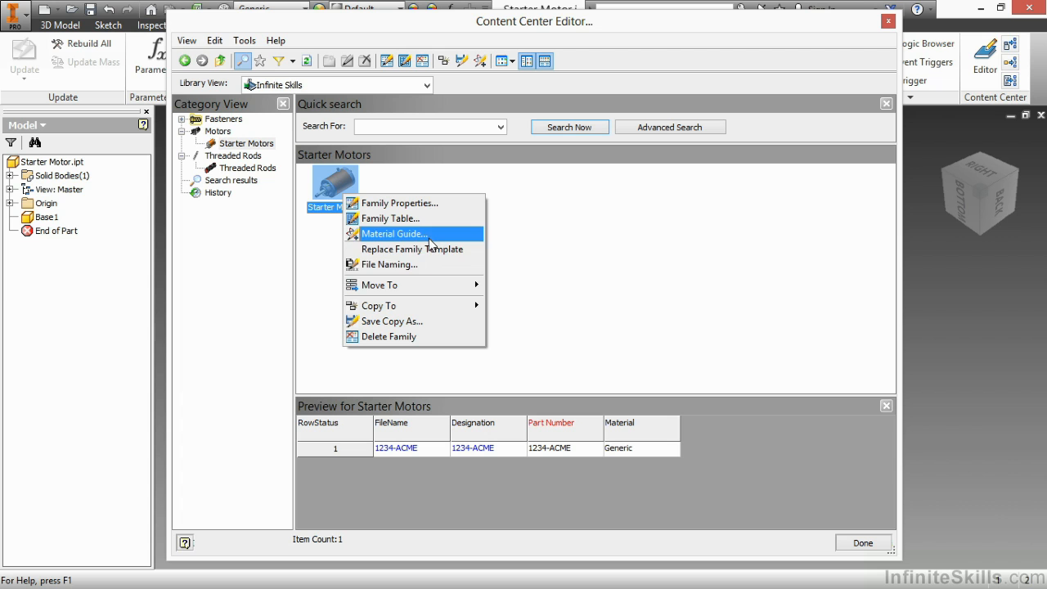
mouse_move(381, 306)
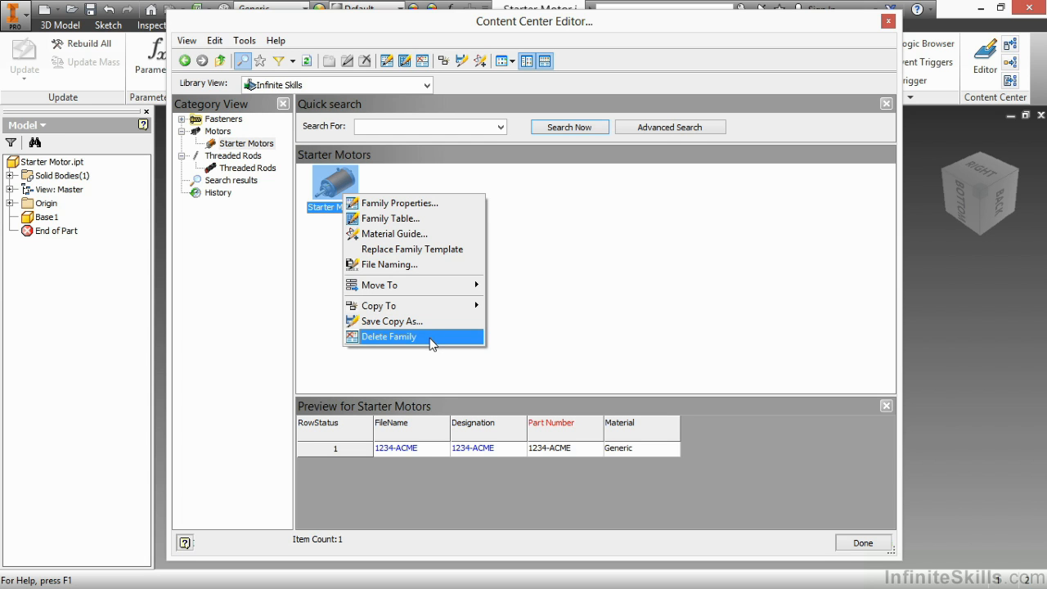
mouse_move(584, 252)
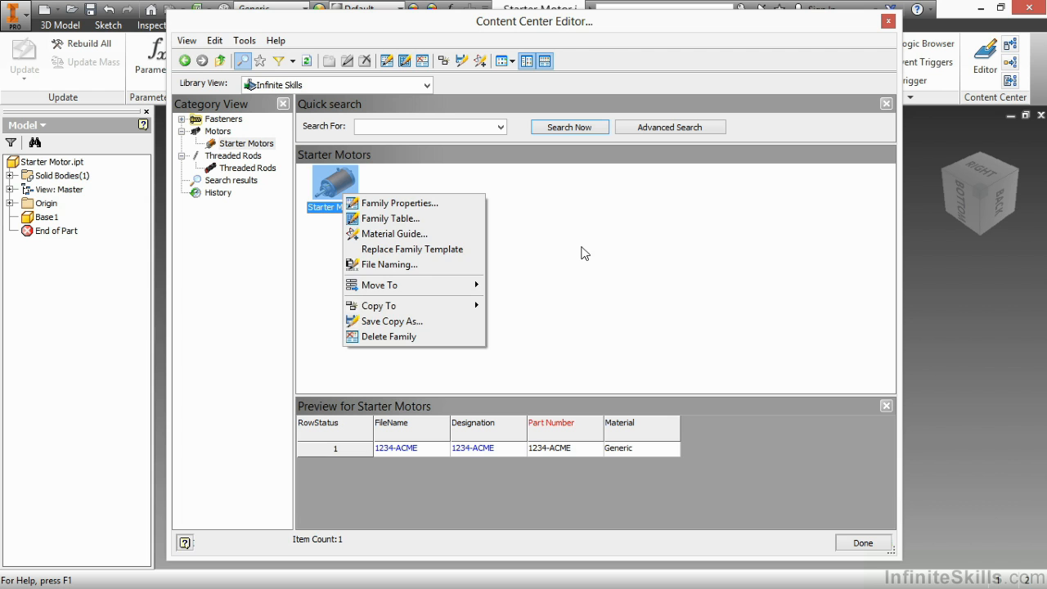
click(583, 252)
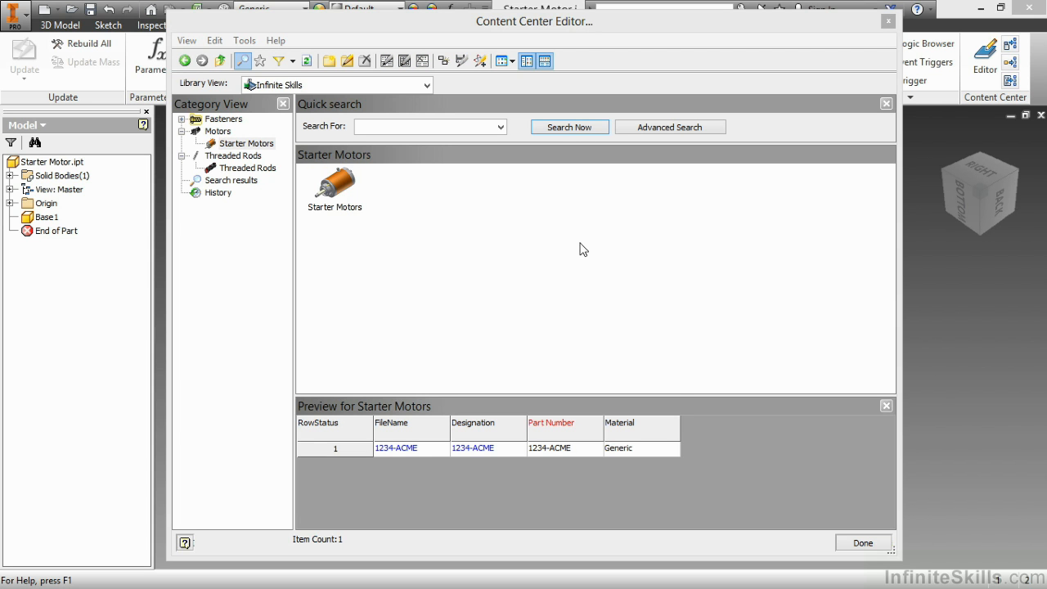
Step: Close the Content Center editor and create Assembly1 from Standard (in).iam
click(862, 542)
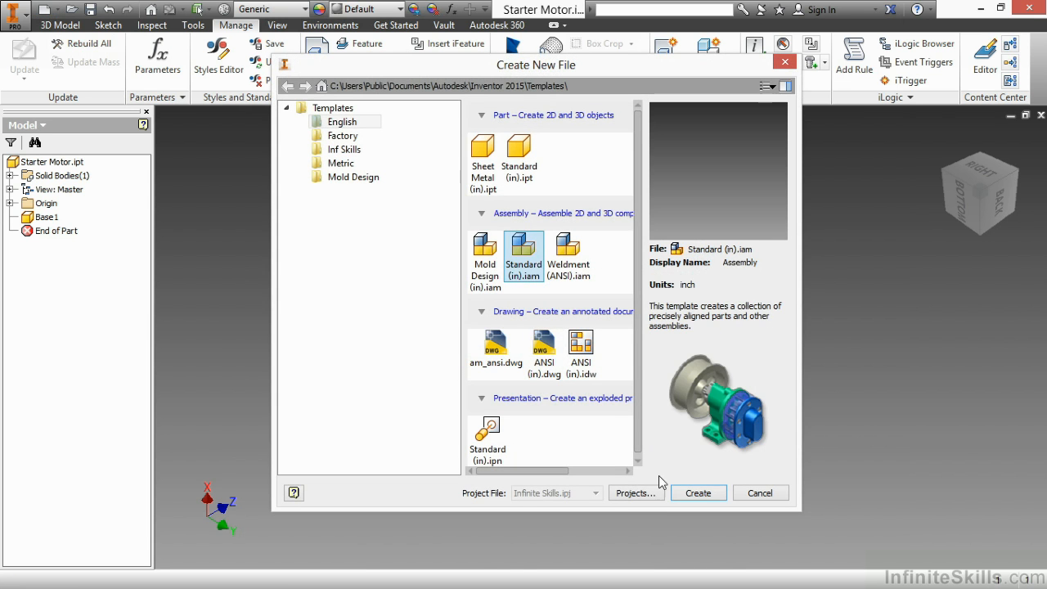
click(698, 493)
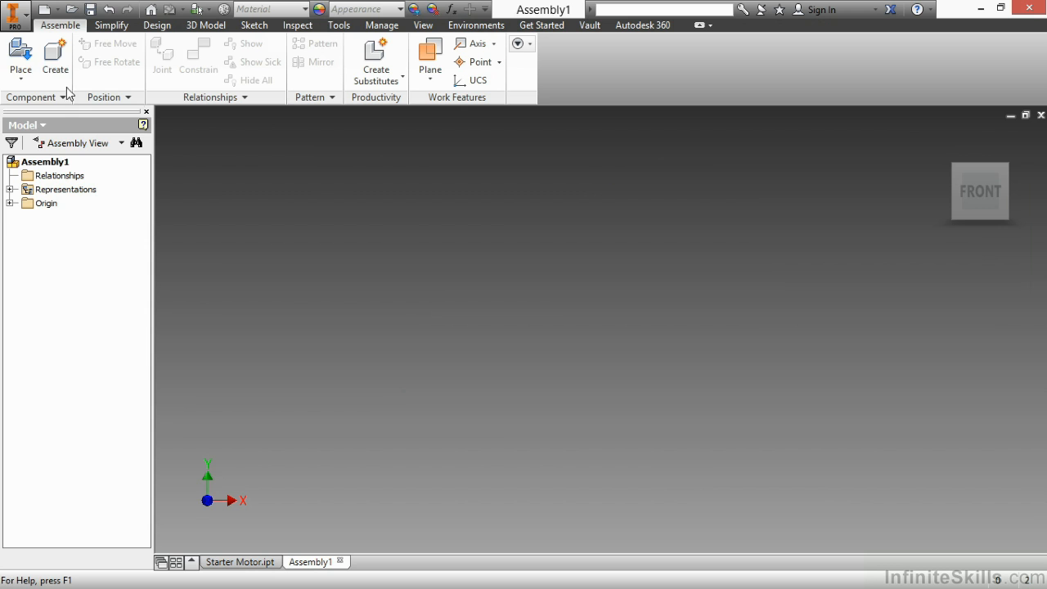
Step: Start Place from Content Center from the Assemble tab's Place dropdown
click(19, 57)
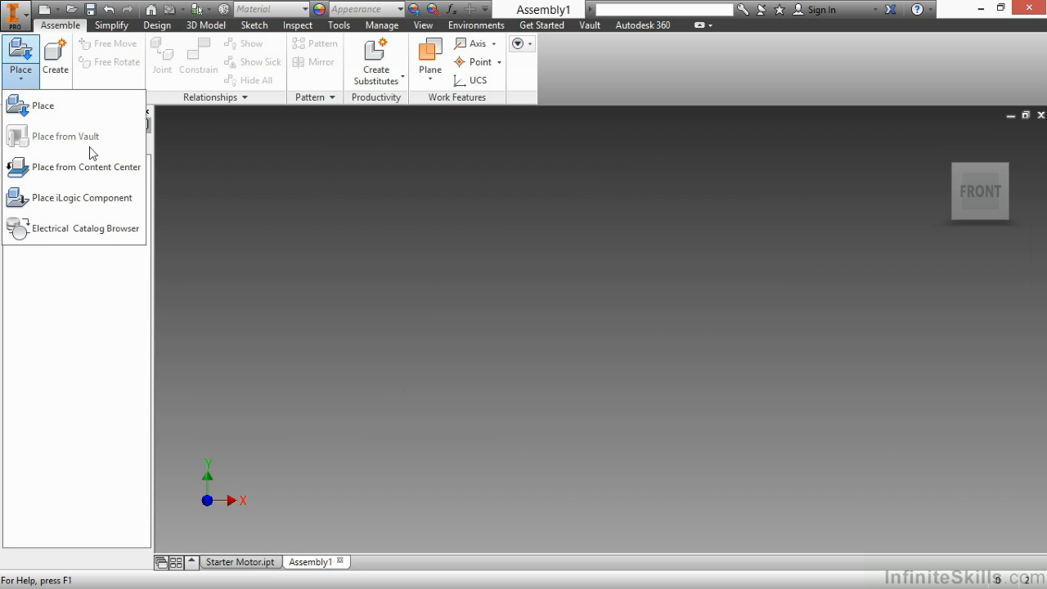
click(91, 167)
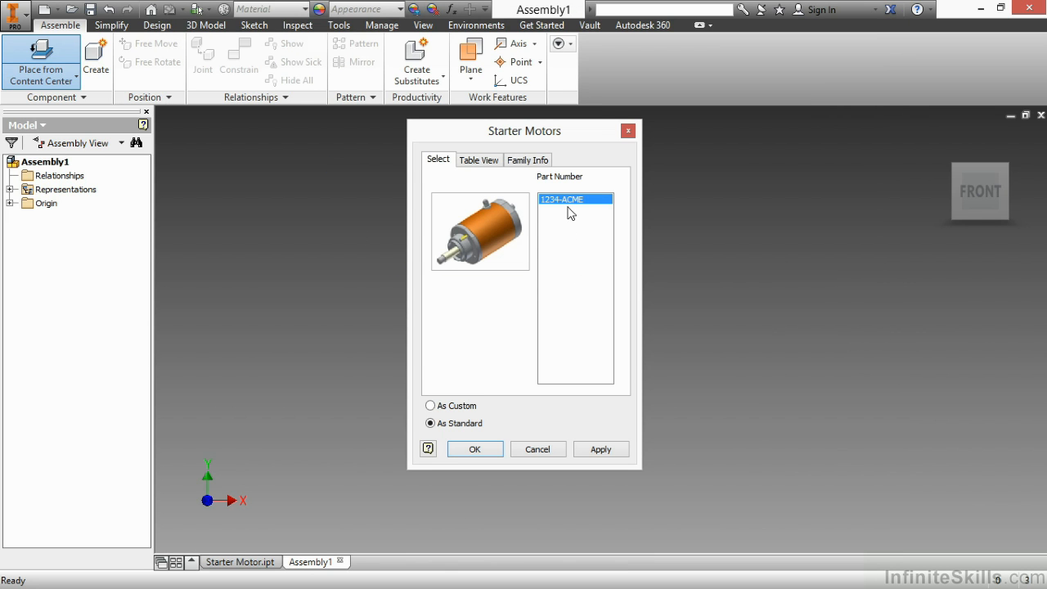
mouse_move(592, 203)
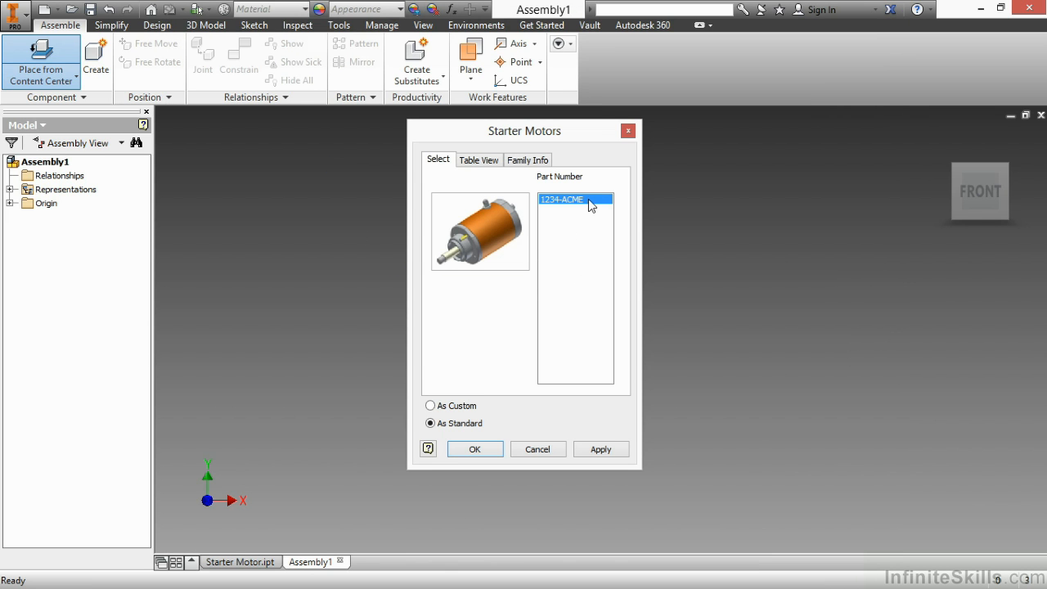
mouse_move(497, 413)
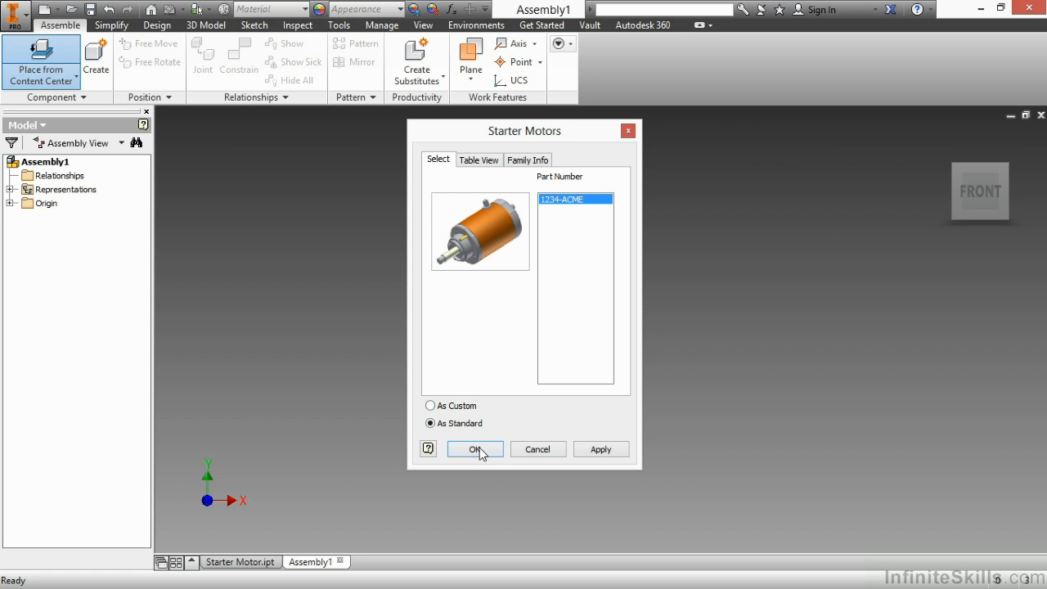
Step: Confirm 1234-ACME and place one starter motor instance into Assembly1
click(475, 449)
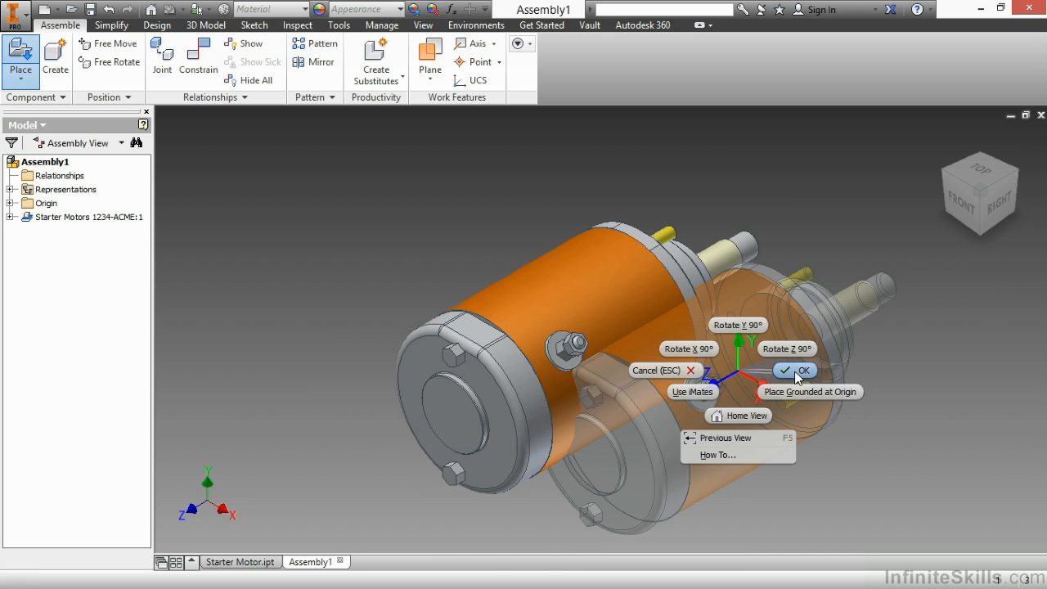
click(802, 369)
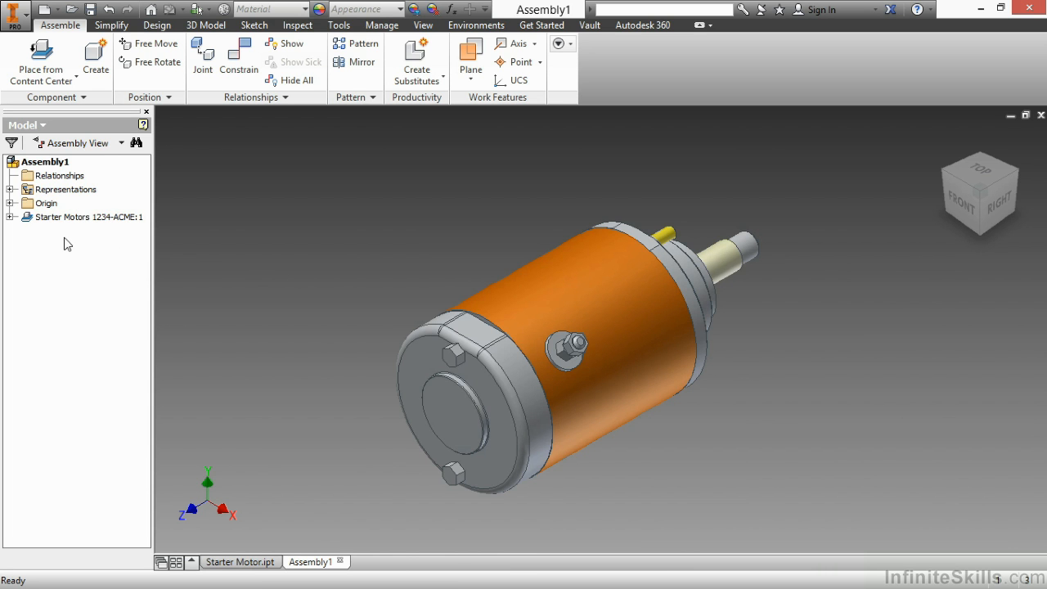
mouse_move(105, 242)
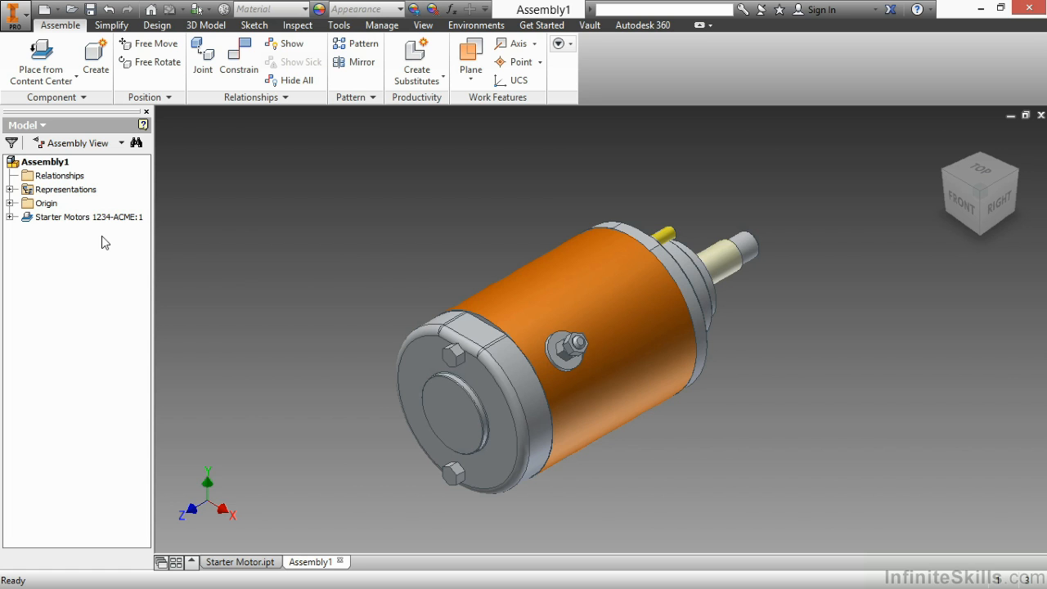